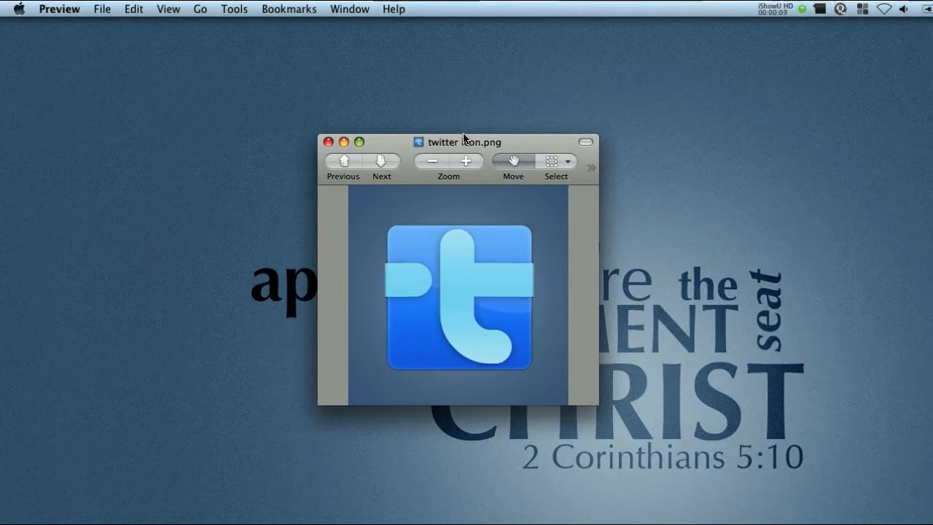
mouse_move(507, 312)
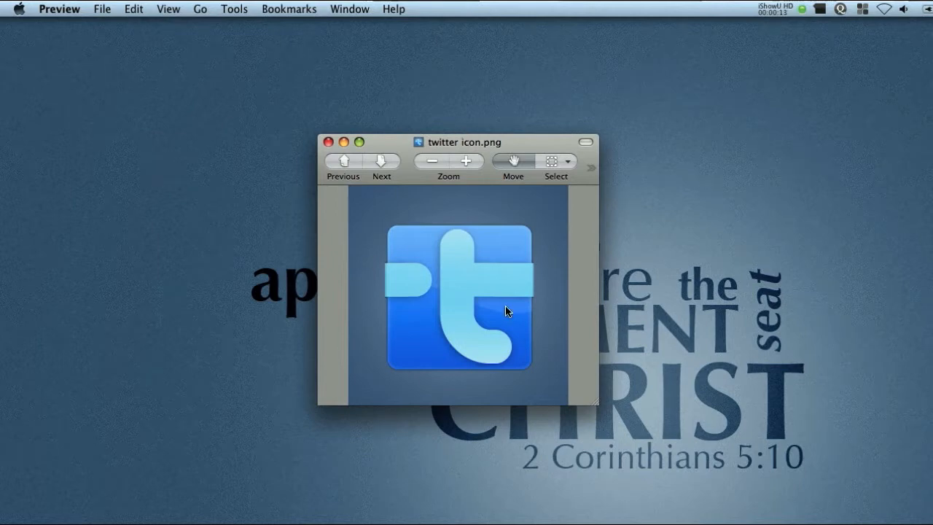
mouse_move(438, 326)
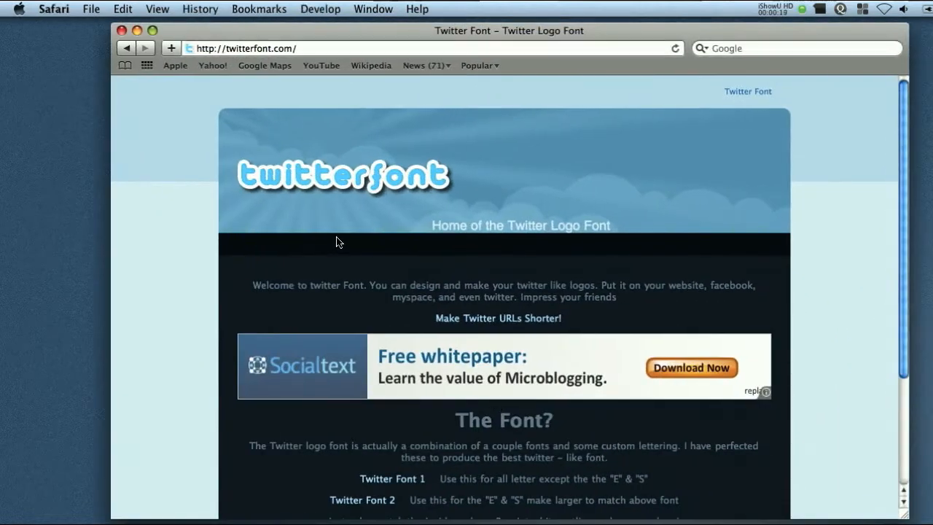
mouse_move(262, 204)
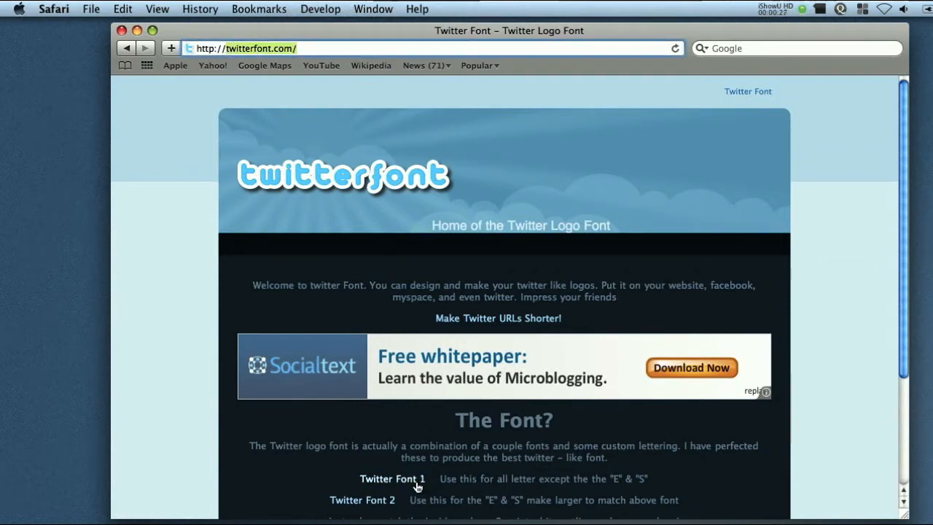
Create a new 300×300 px, 72 ppi RGB document for the icon.
scroll("down", 3)
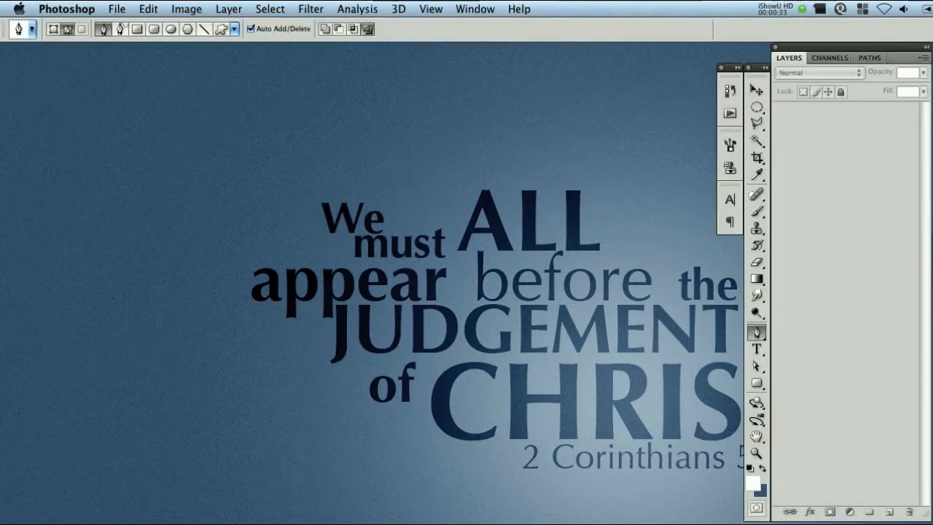
left_click(117, 9)
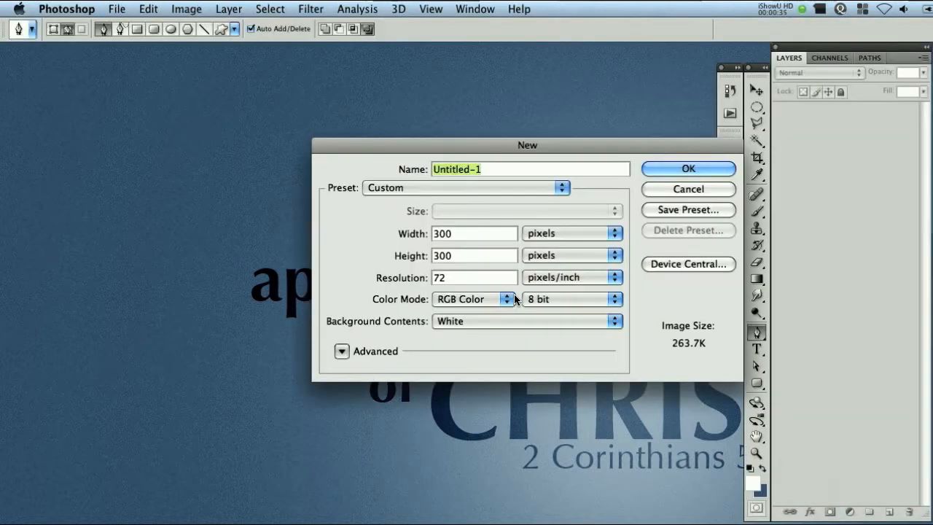
mouse_move(690, 172)
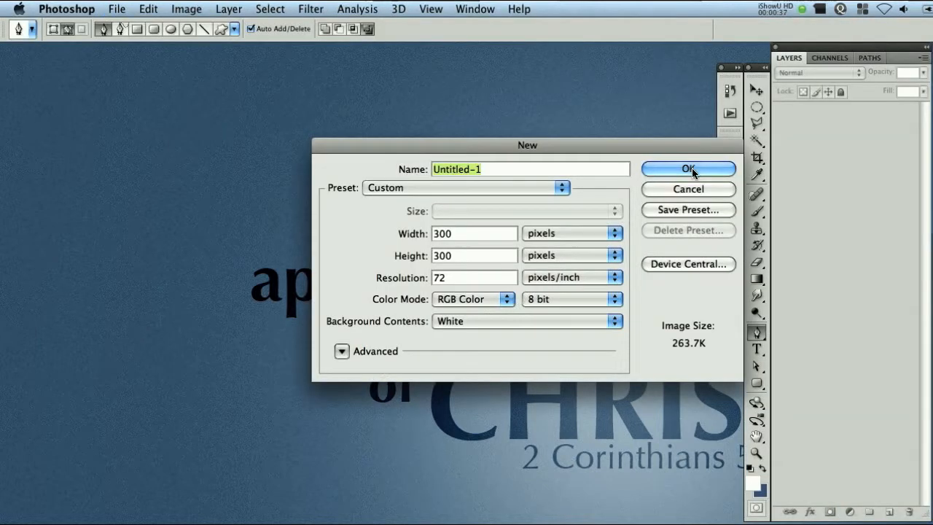
left_click(688, 169)
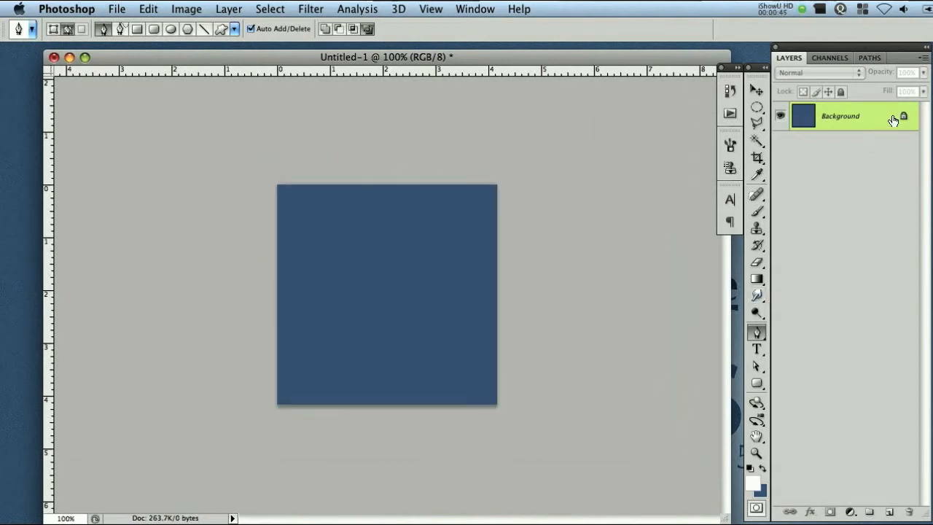
Apply Add Noise at 1% to the dark blue background.
left_click(311, 9)
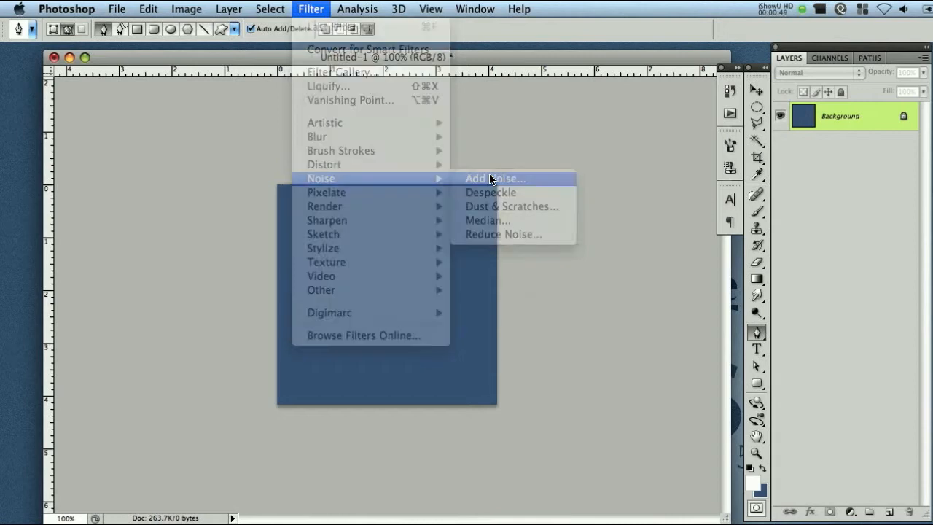
left_click(492, 178)
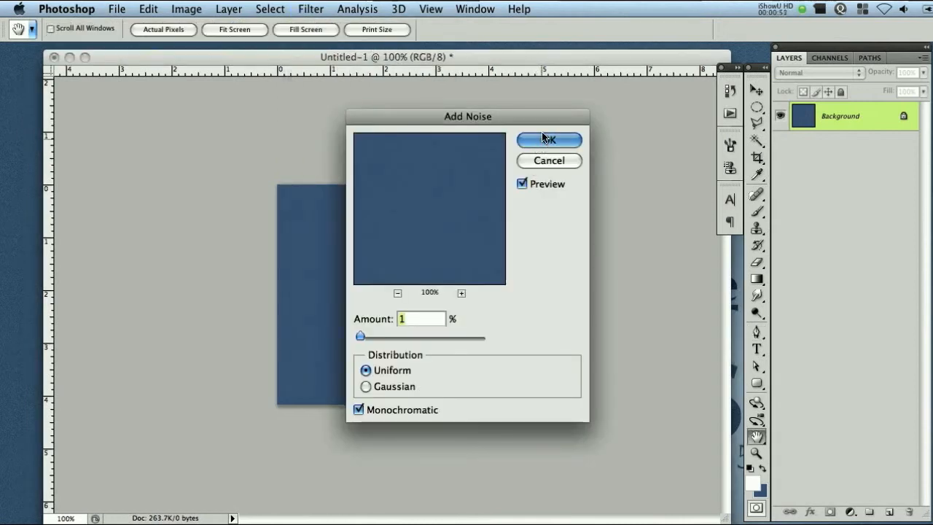
left_click(548, 140)
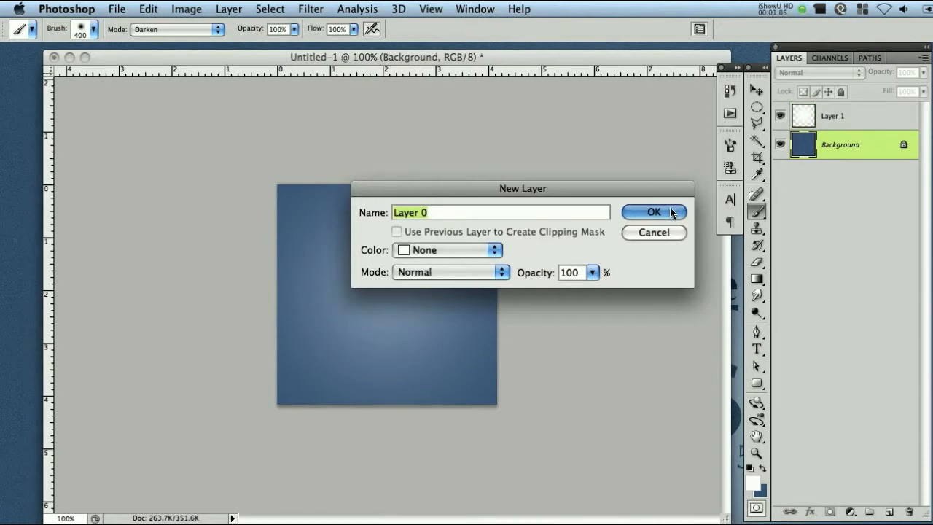
Convert the background to an editable layer and rename its group 'Background'.
left_click(653, 212)
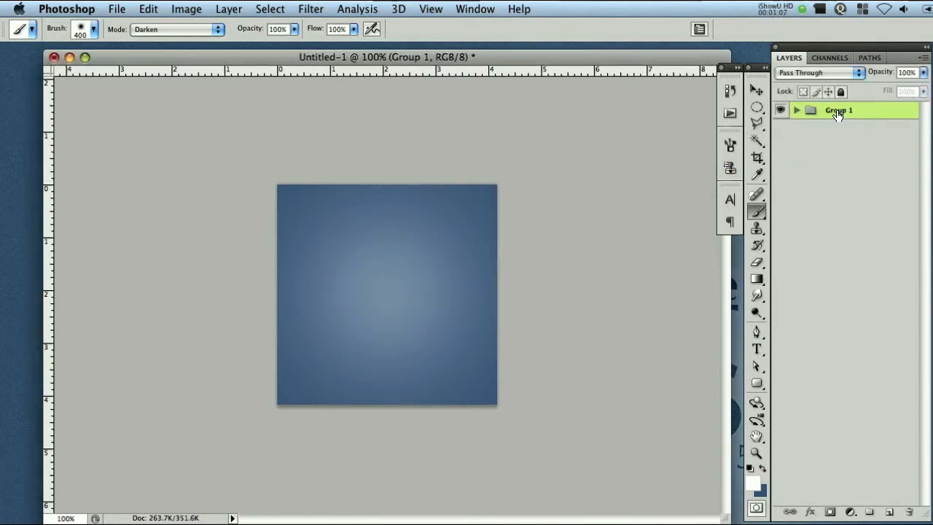
double_click(836, 114)
type("Background")
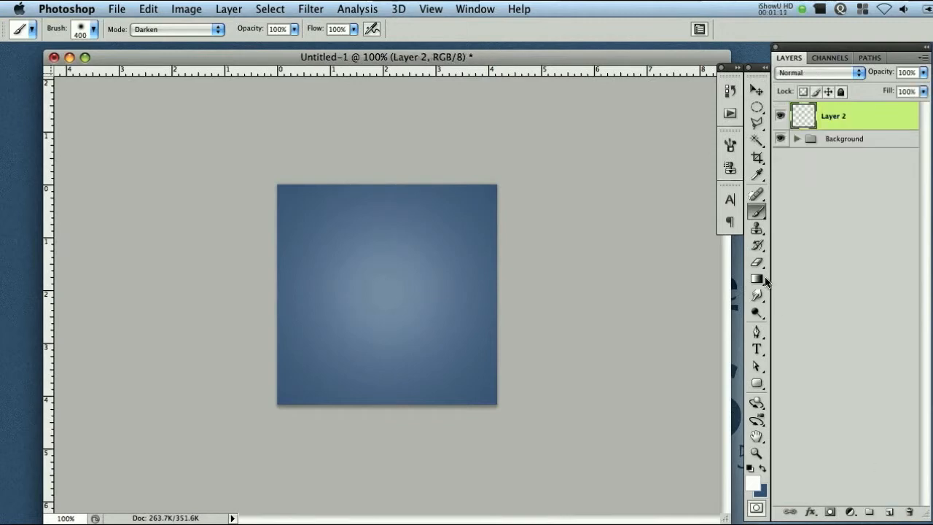
Place a 280 pt white rounded lowercase 't' centred on the square.
left_click(756, 350)
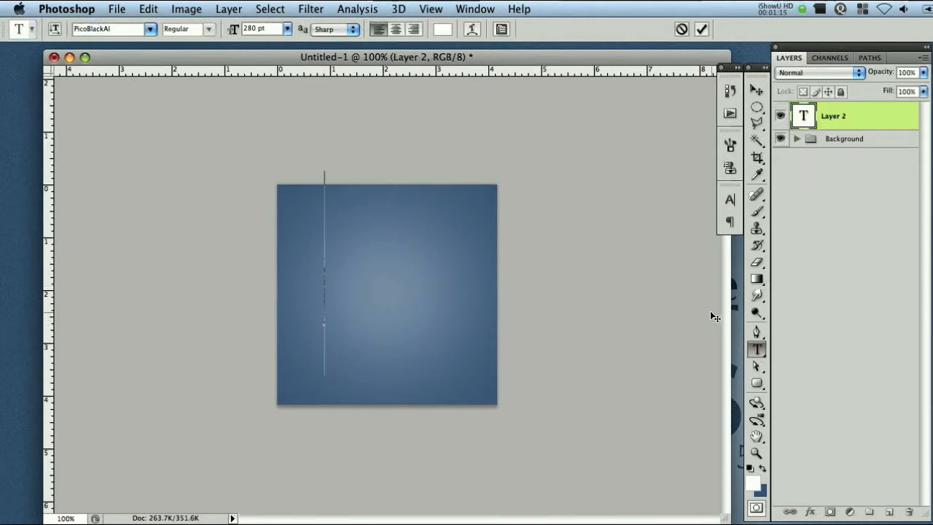
type("t")
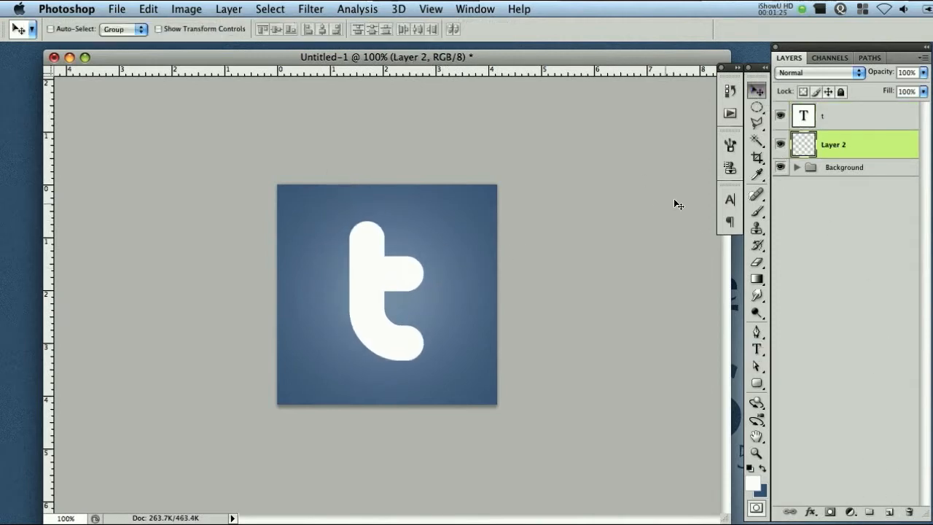
Switch to the Rounded Rectangle shape tool with 15 px radius.
left_click(755, 108)
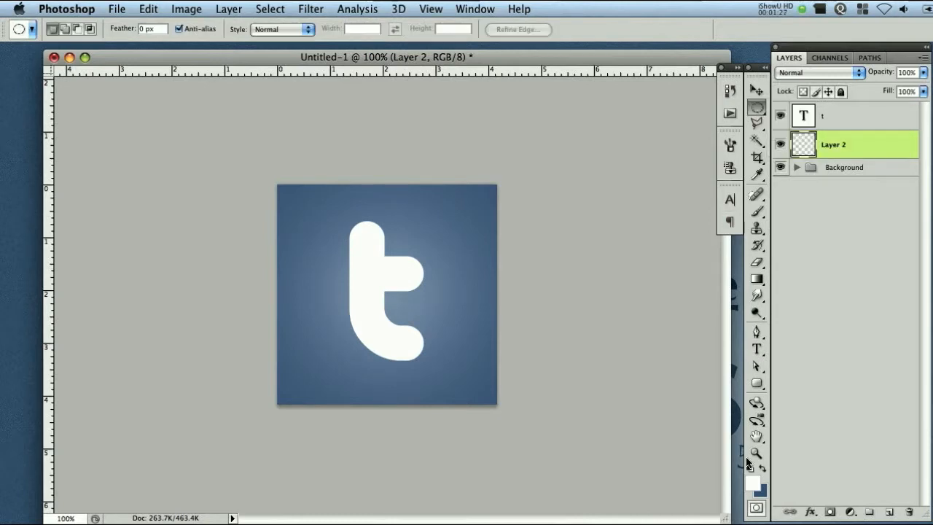
left_click(755, 382)
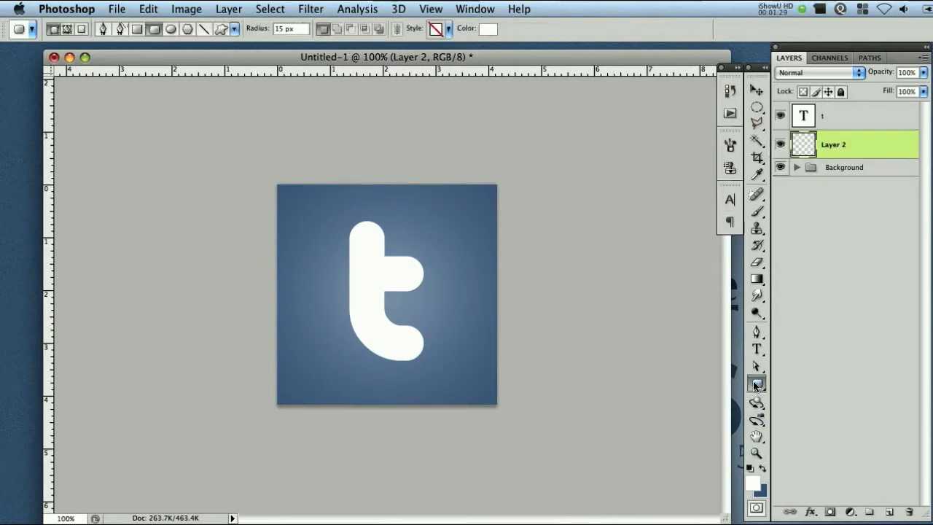
left_click(755, 382)
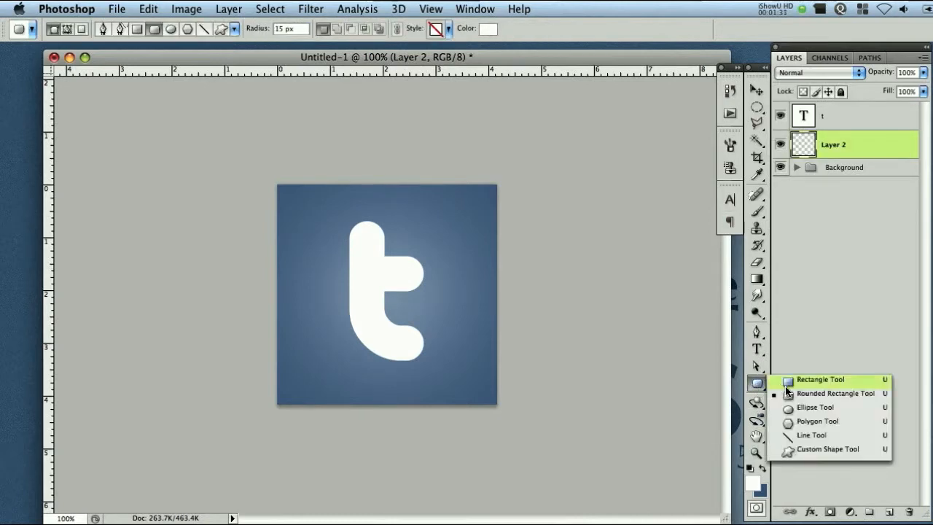
left_click(834, 394)
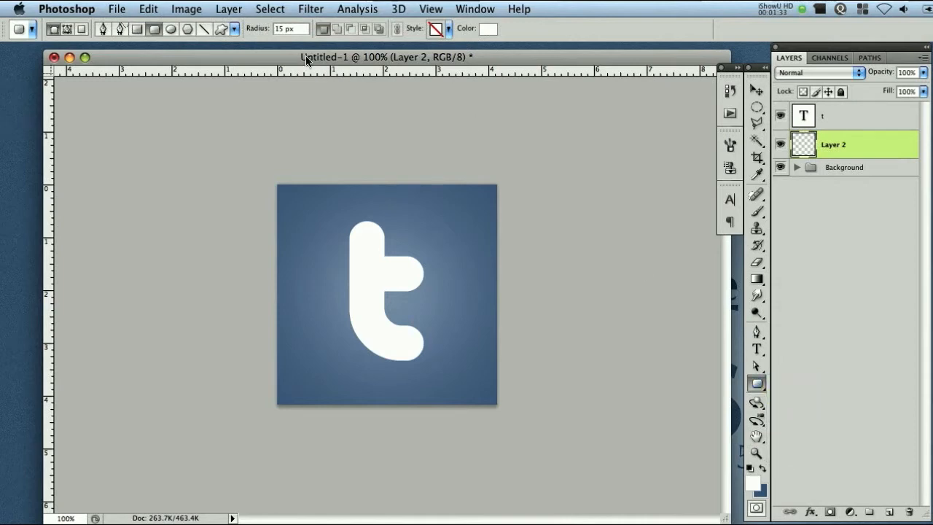
mouse_move(364, 213)
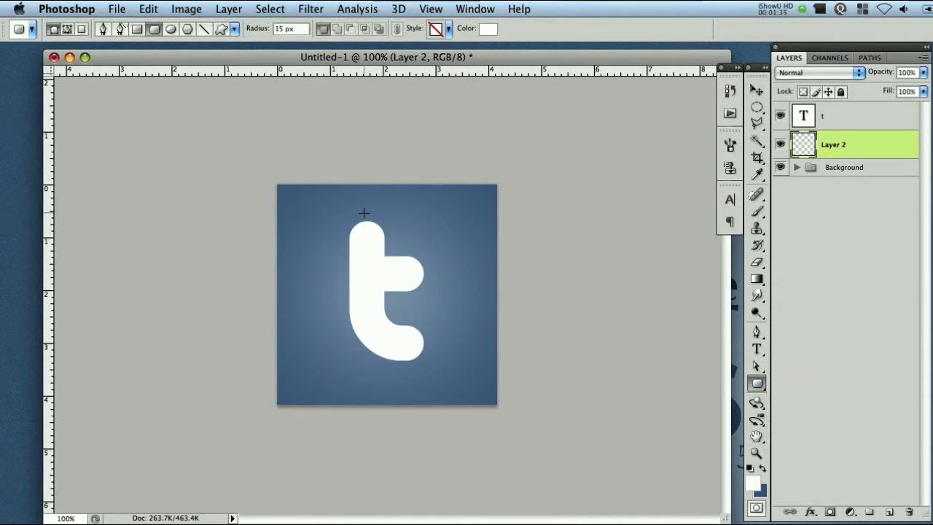
mouse_move(315, 214)
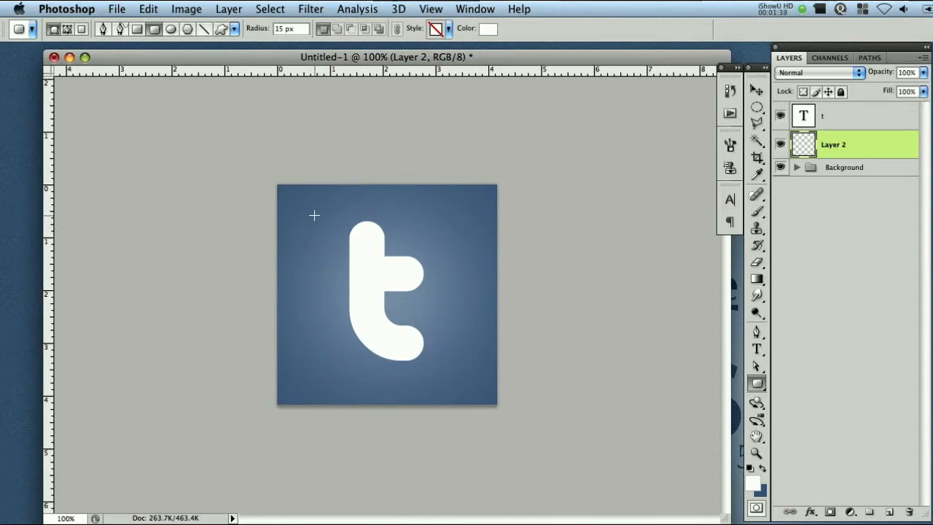
mouse_move(312, 213)
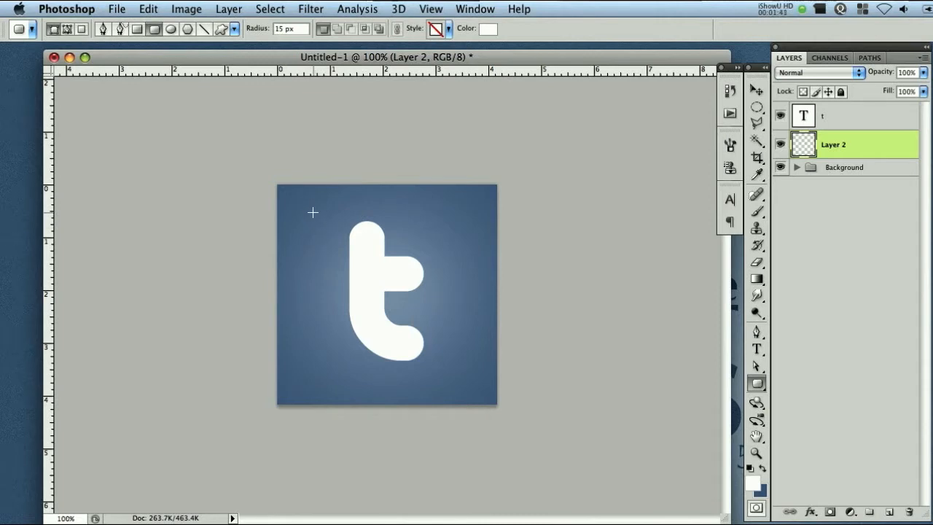
Draw a rounded square covering most of the canvas filled with #1672fd, behind the t.
left_click_drag(313, 211, 472, 405)
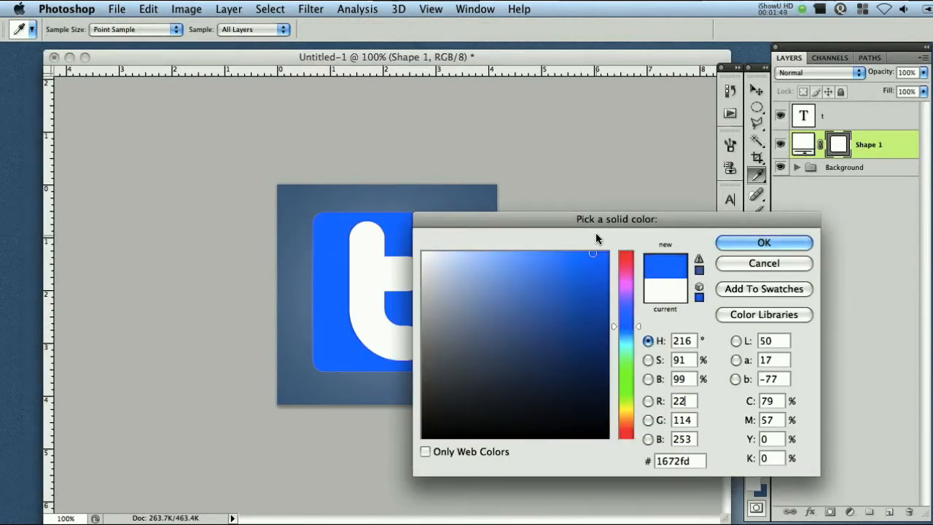
left_click(764, 242)
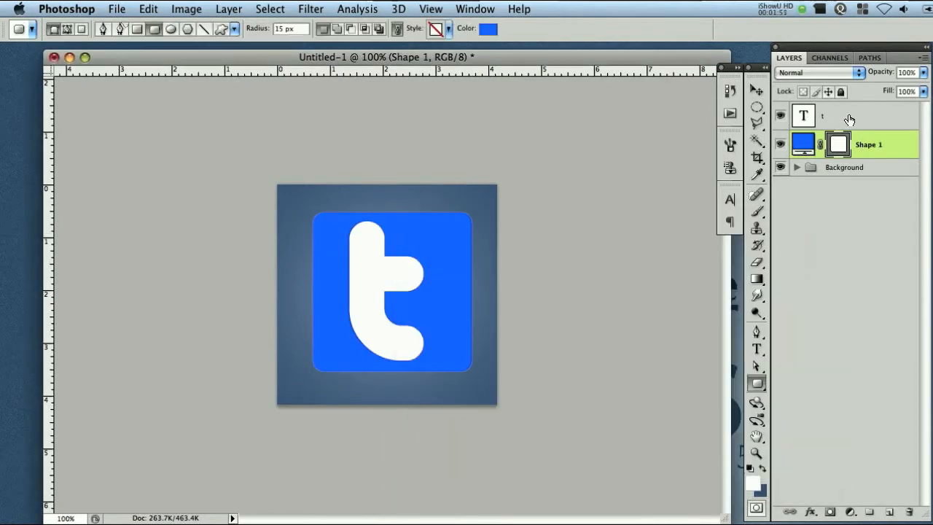
left_click(752, 90)
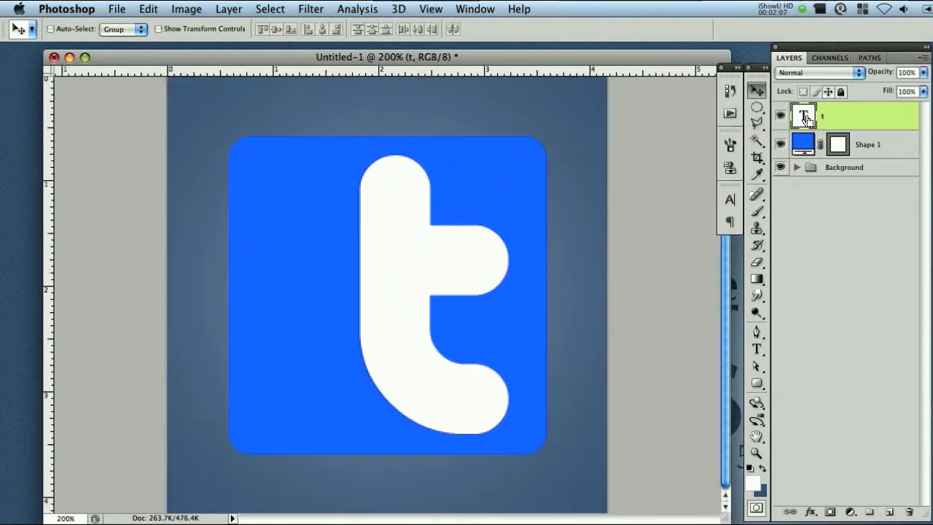
Load the t's outline as a selection and trim it to the right-arm piece.
left_click(803, 115)
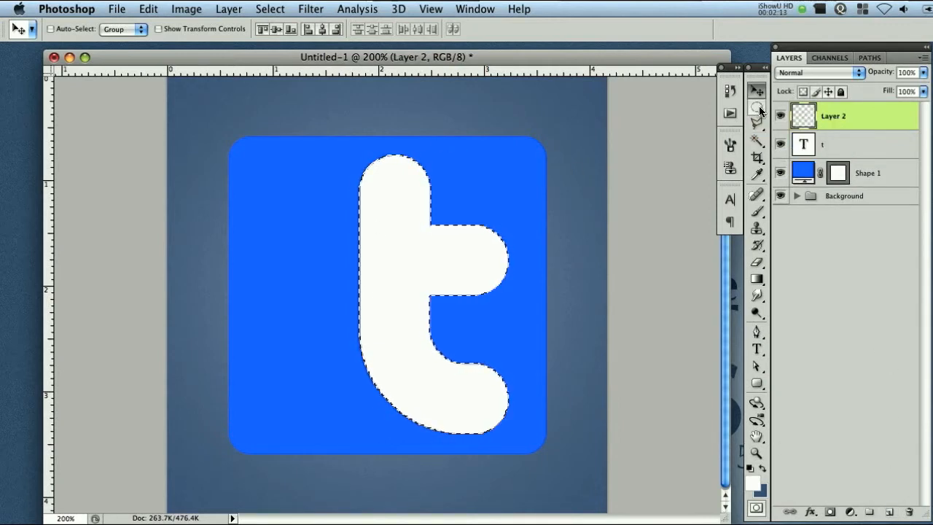
left_click(755, 111)
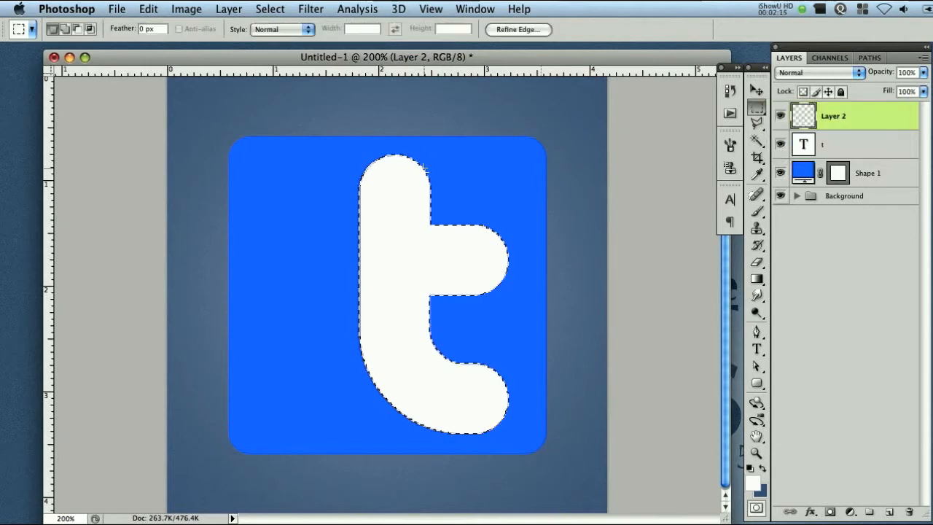
left_click_drag(297, 129, 443, 444)
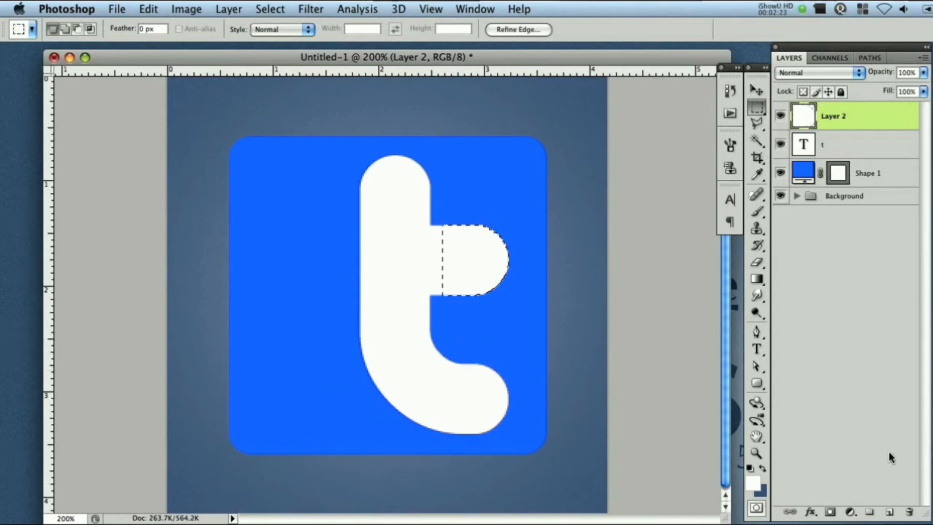
Copy the arm piece to the left of the stem on a new layer.
left_click(755, 90)
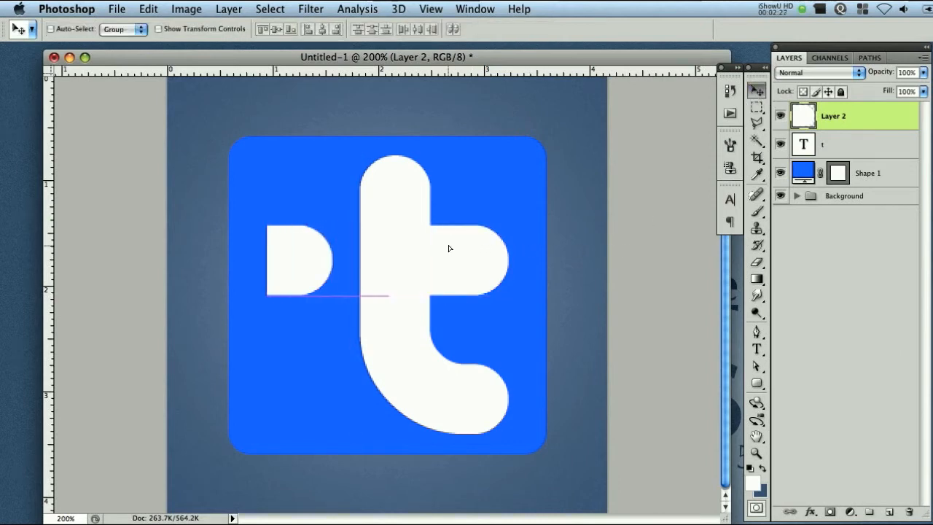
mouse_move(453, 244)
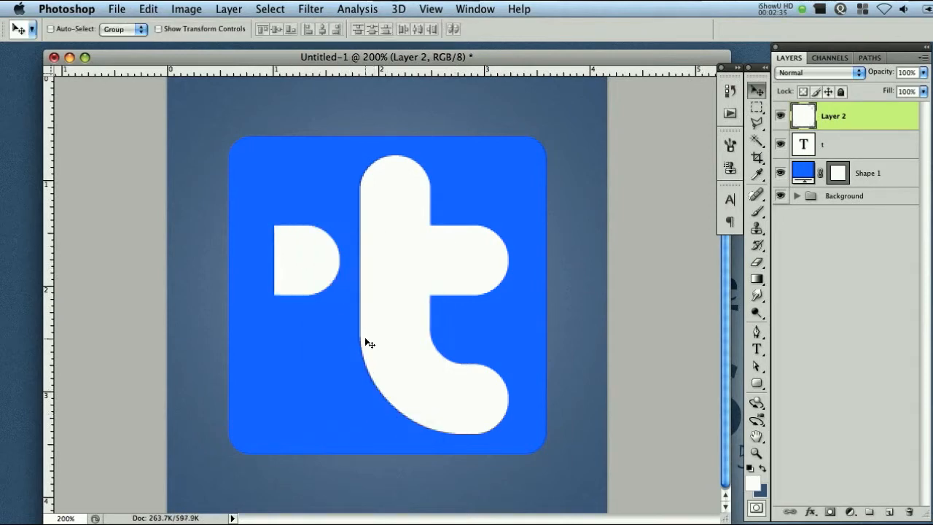
mouse_move(857, 149)
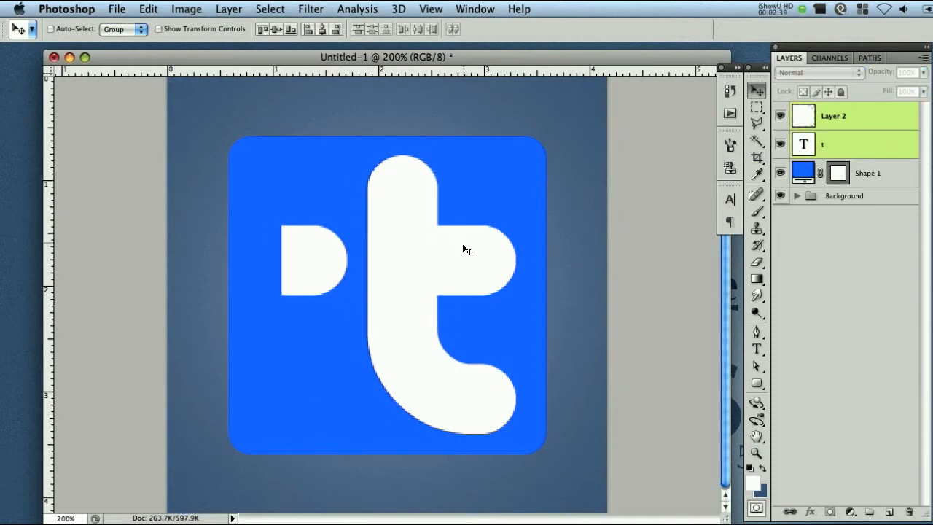
left_click(851, 118)
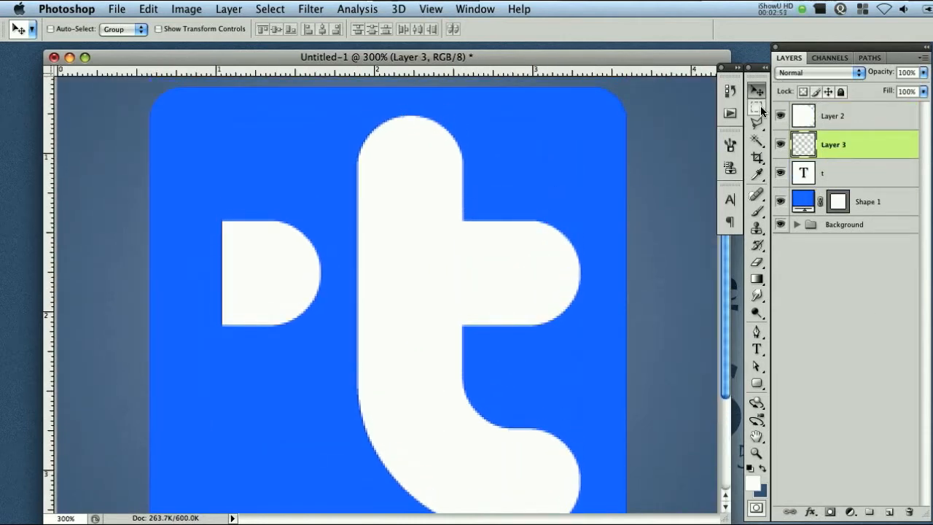
Fill a white rectangle over the right arm running past the square's edge.
left_click(752, 108)
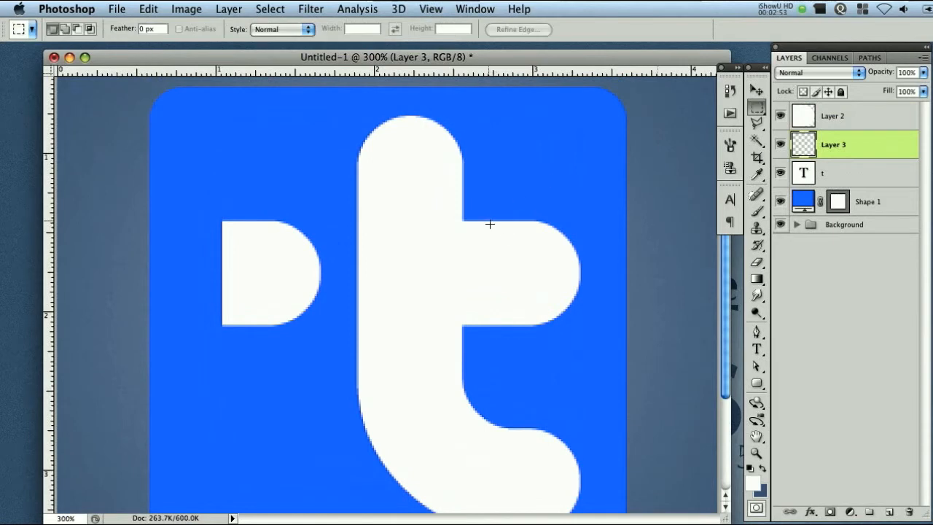
left_click_drag(488, 224, 668, 322)
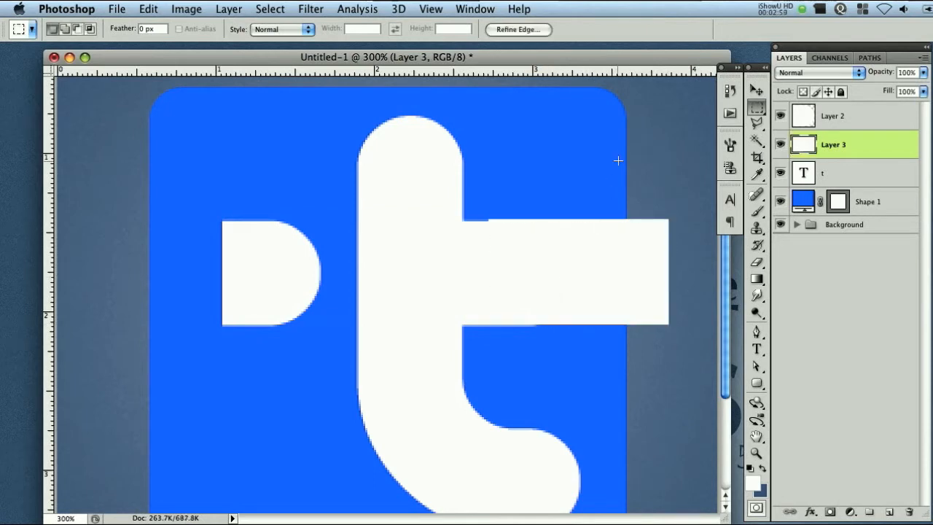
left_click(755, 89)
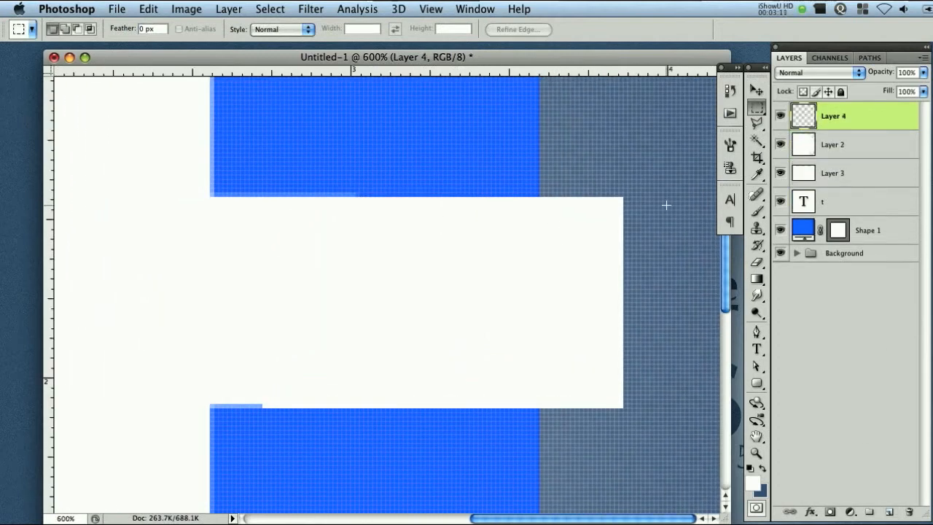
Fill a thin strip where the bar exits the square and add a Gradient Overlay.
left_click_drag(539, 196, 559, 323)
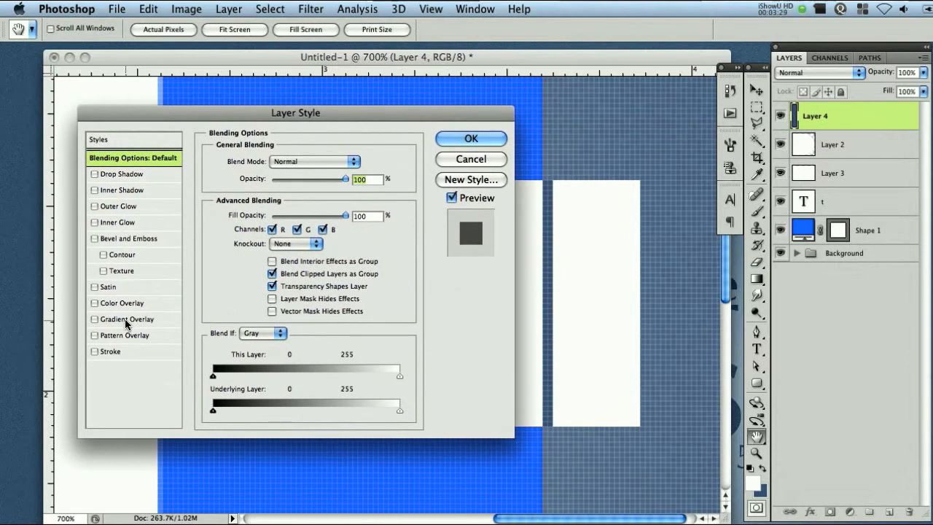
left_click(128, 318)
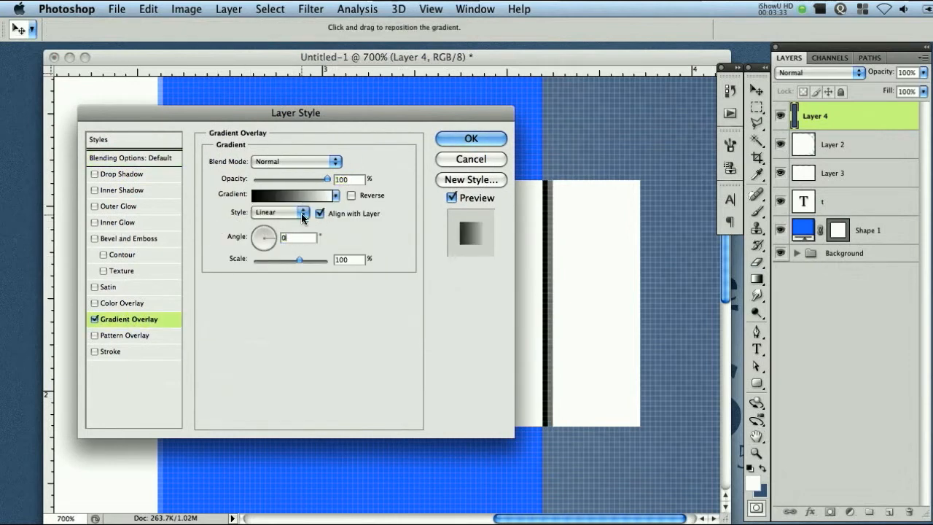
left_click(311, 195)
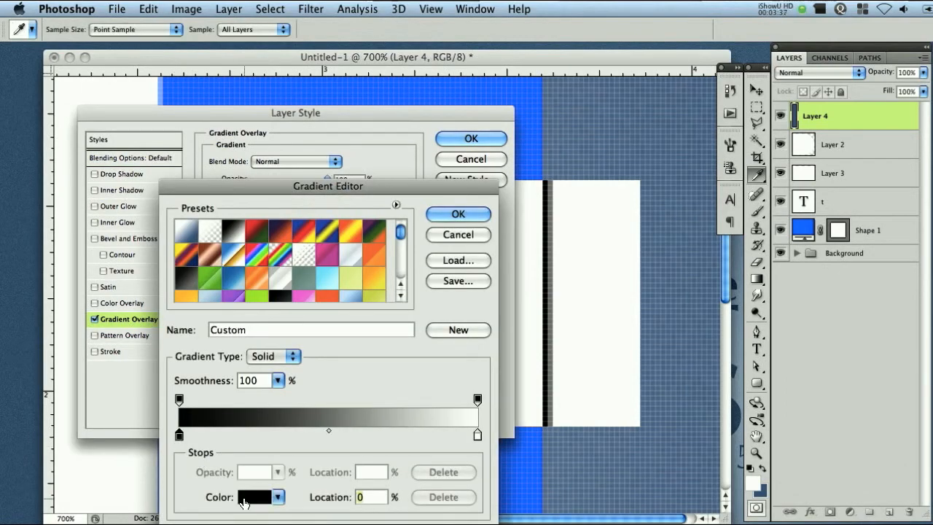
Set the strip's gradient stops to #e1e1e1 and #b4b4b4 and apply it.
left_click(255, 497)
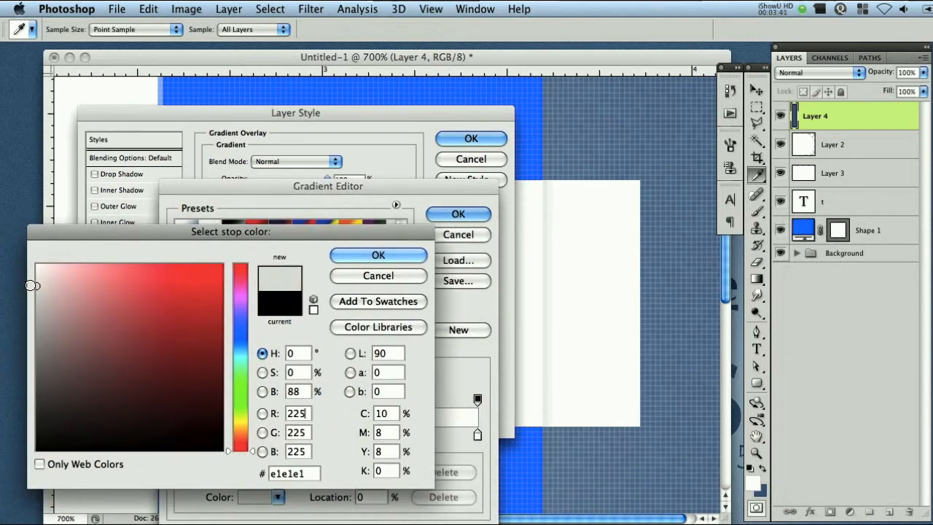
left_click(377, 253)
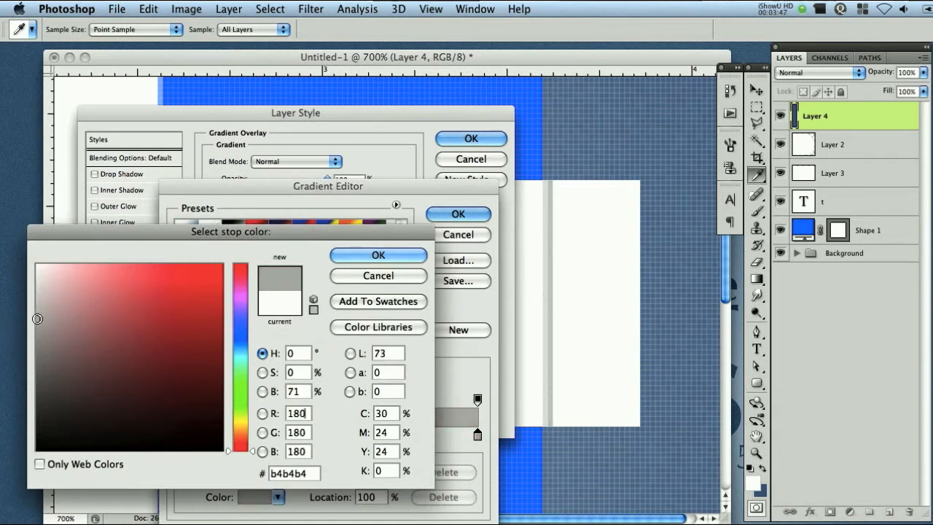
left_click(378, 254)
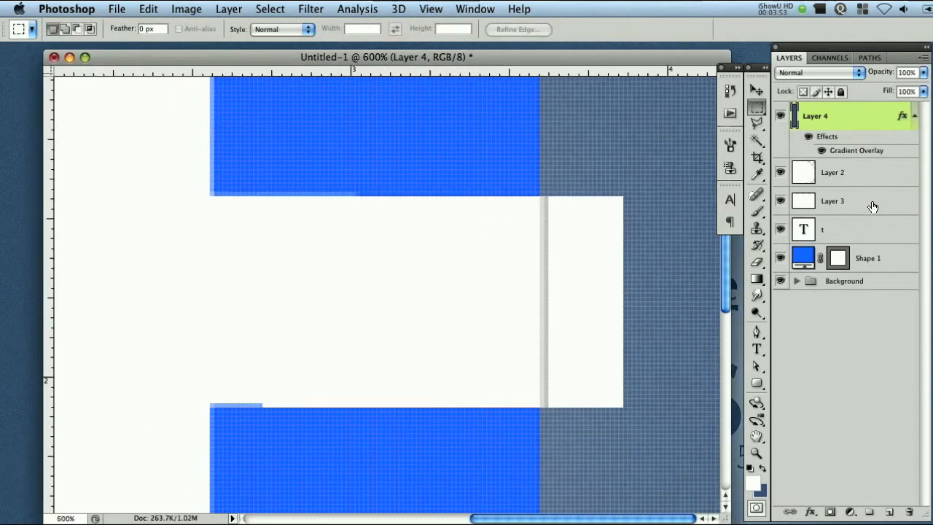
Add a new layer beneath the blue rounded square for the dark oval.
left_click(842, 201)
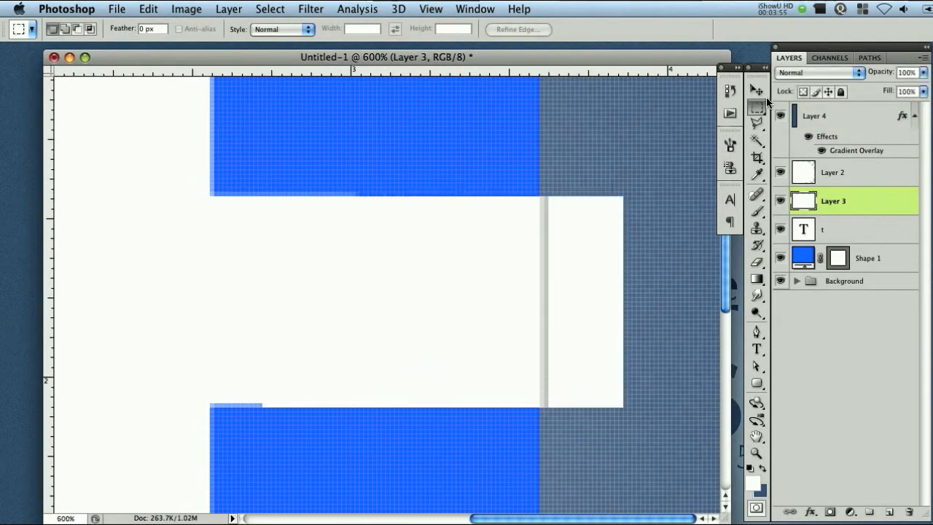
left_click_drag(545, 158, 545, 475)
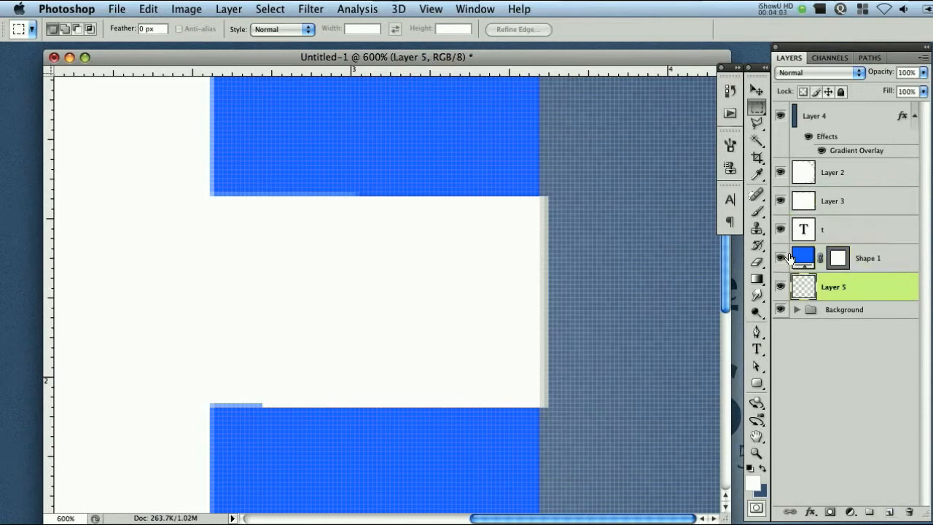
mouse_move(755, 143)
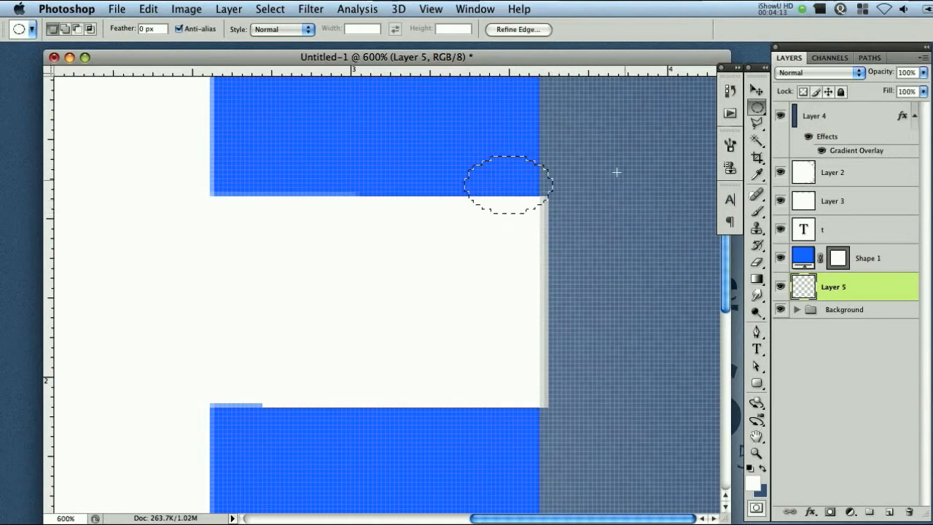
mouse_move(527, 177)
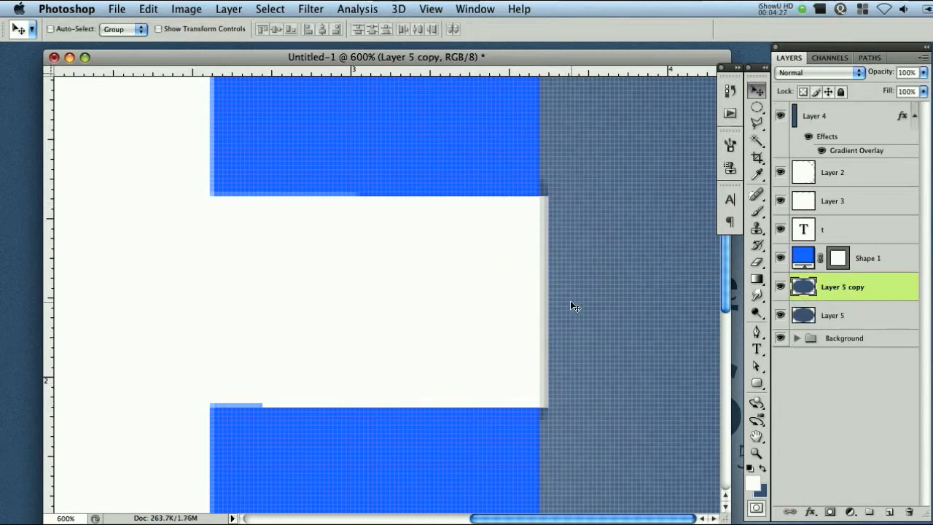
Remove the original oval and duplicate the white bar and strip layers to the left side.
left_click(832, 315)
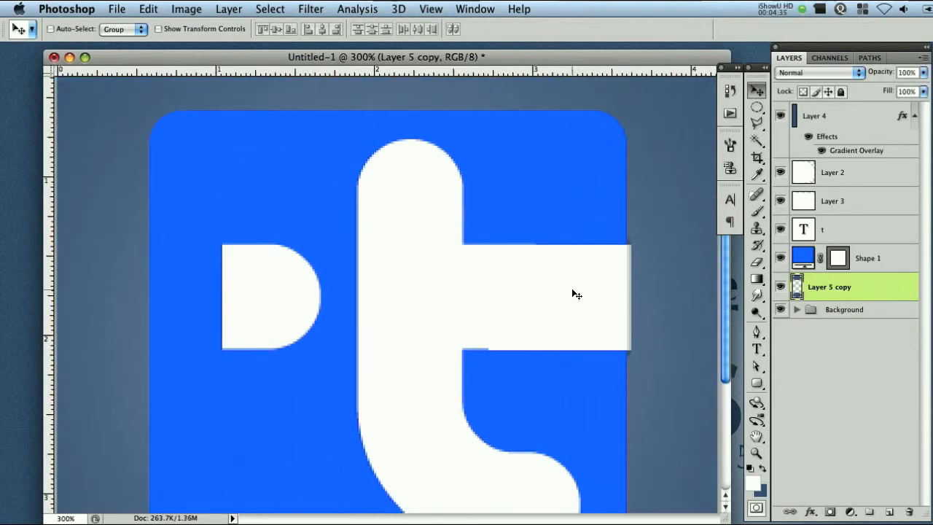
mouse_move(631, 344)
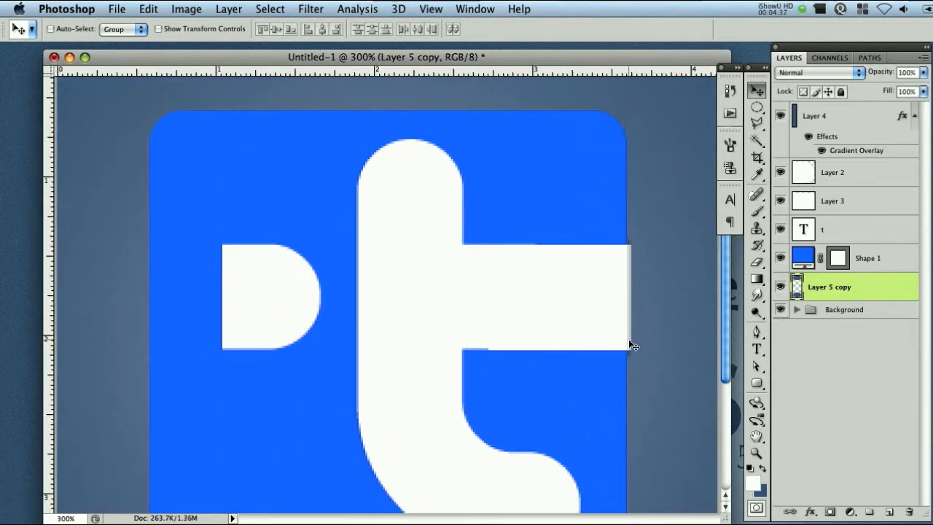
mouse_move(877, 213)
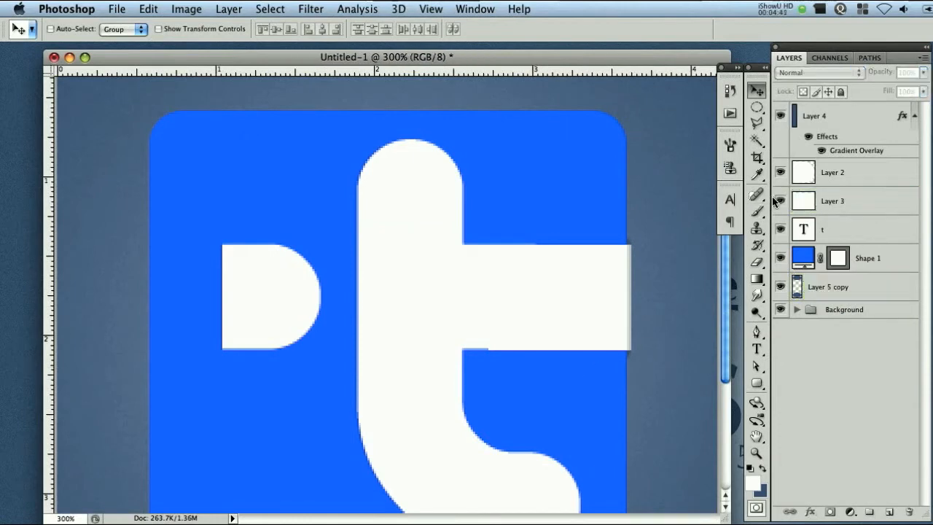
left_click(832, 201)
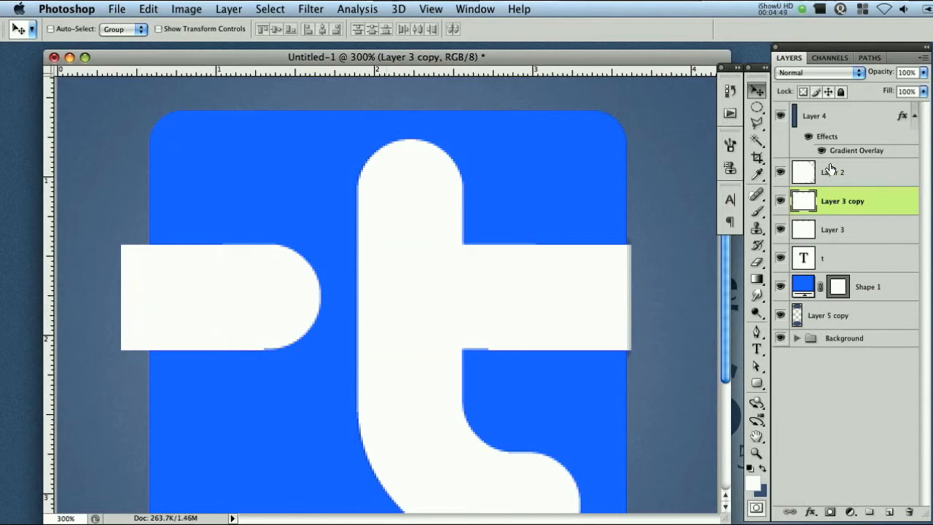
left_click(814, 115)
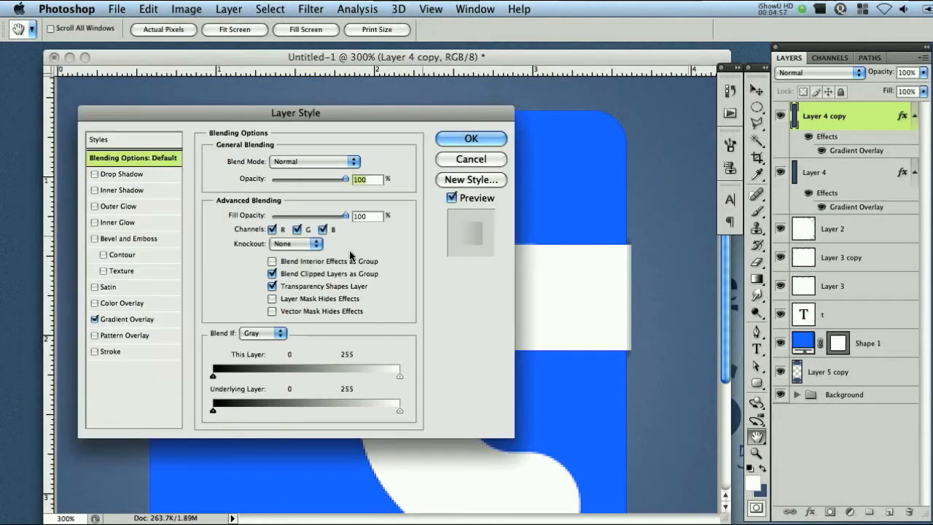
Reverse the copied strip's Gradient Overlay so the left seam shading mirrors the right.
left_click(129, 319)
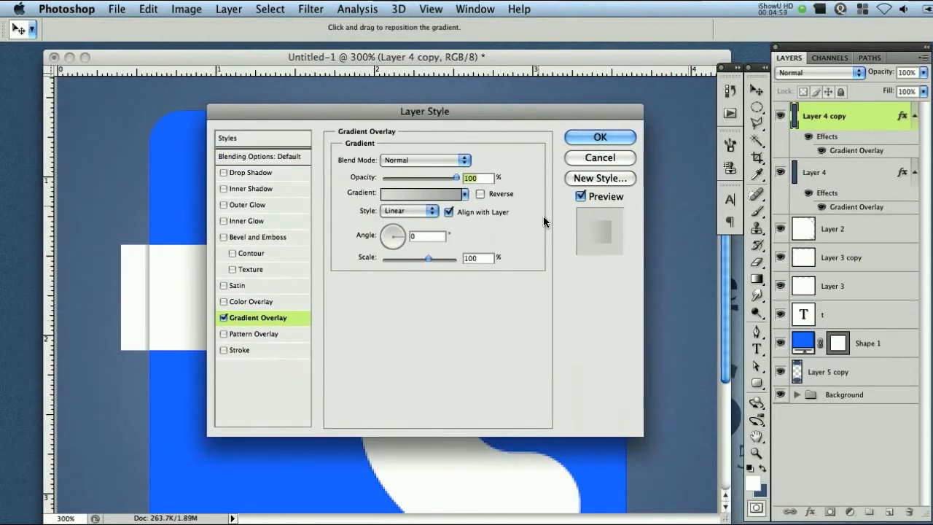
left_click(481, 193)
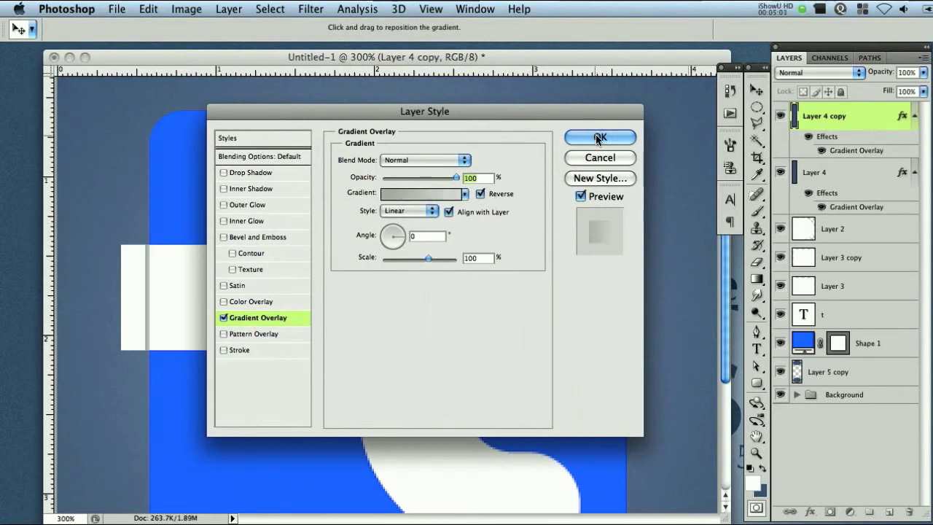
left_click(599, 137)
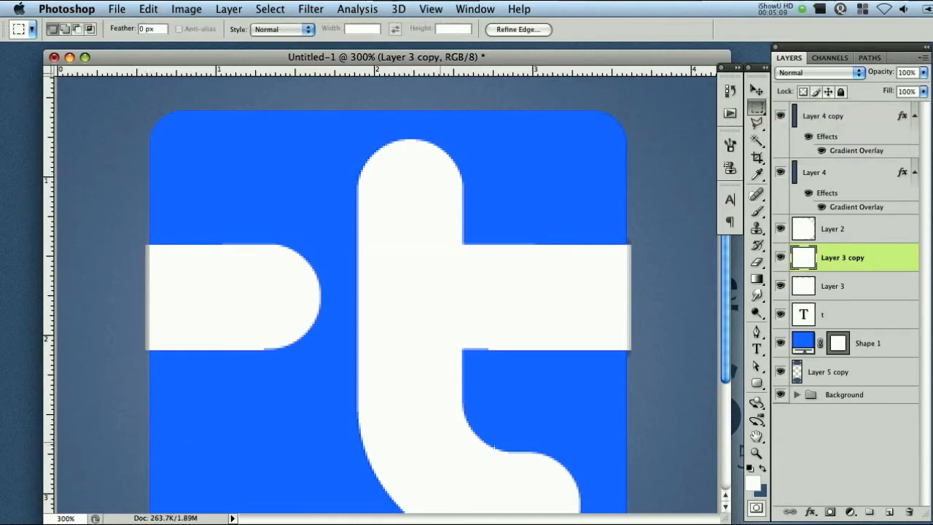
Select the Shape 1 blue rounded square layer and bring up its Layer Style dialog.
left_click(830, 373)
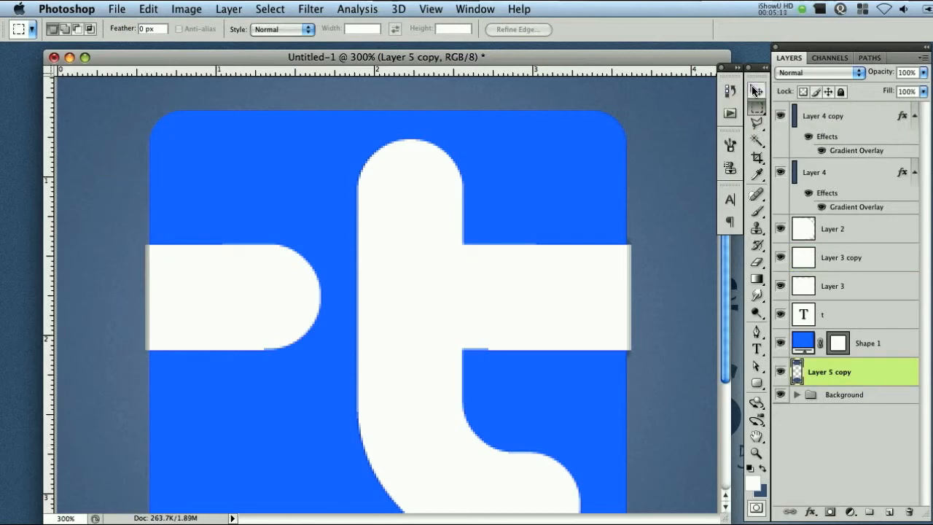
left_click(755, 90)
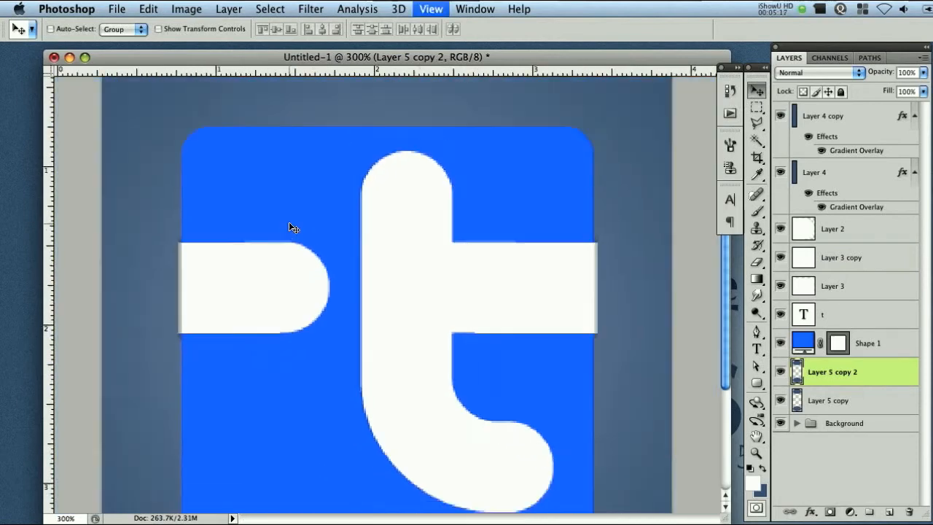
left_click(117, 9)
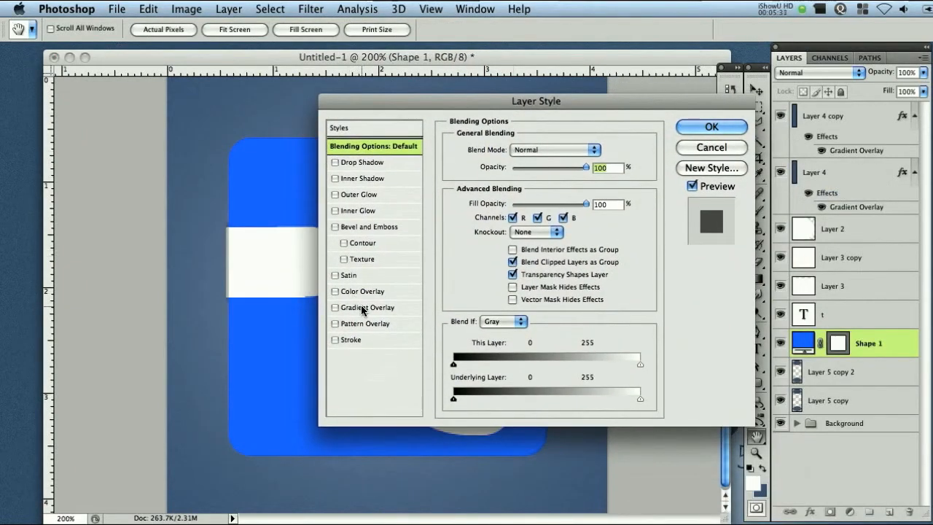
mouse_move(361, 300)
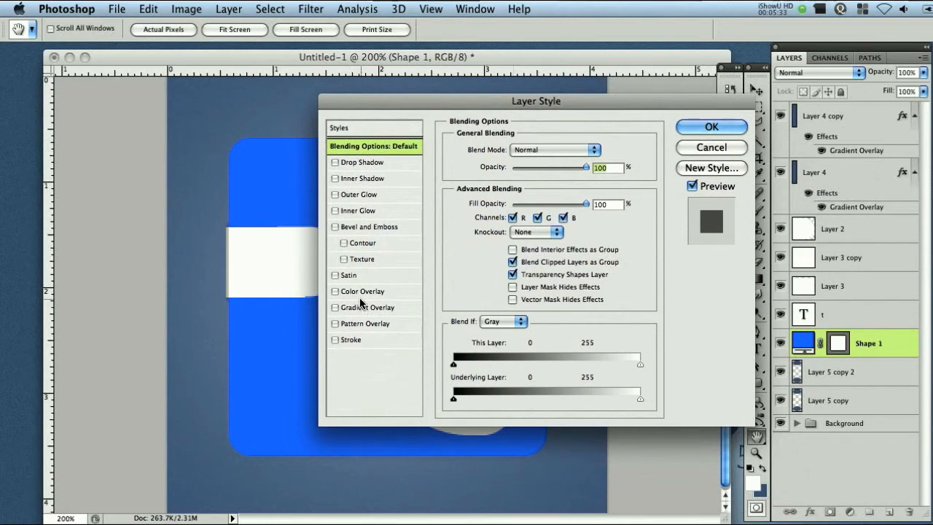
Enable a soft Drop Shadow on the square (distance 0, spread 6, size 4).
left_click(359, 161)
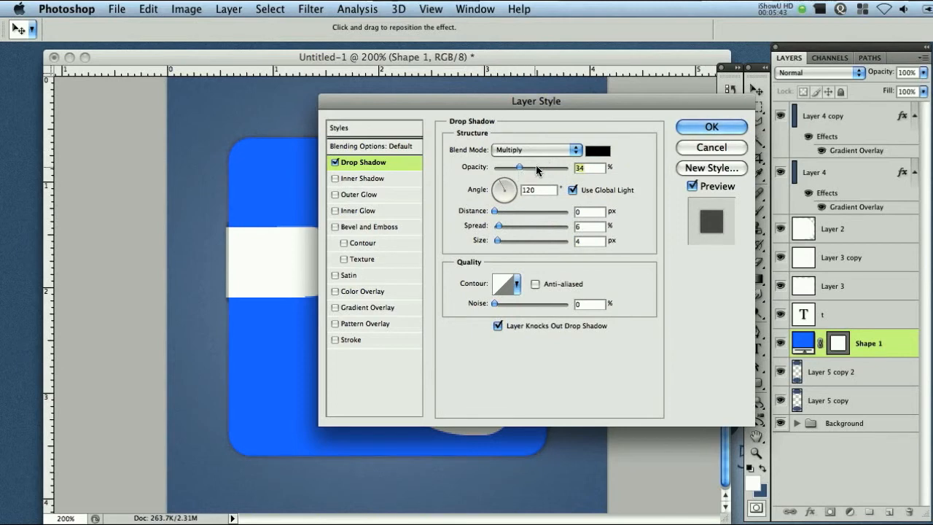
left_click_drag(536, 101, 558, 97)
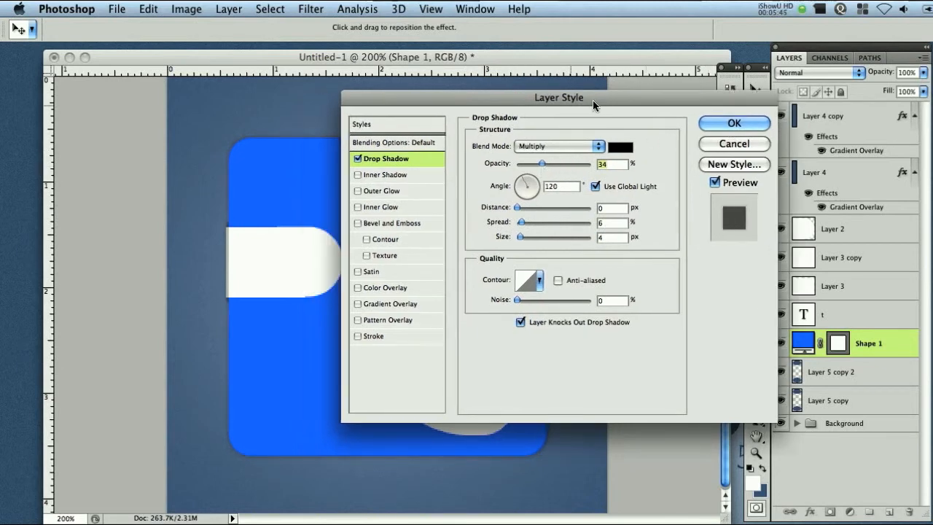
Add a white Inner Glow at about 24% opacity, size 10, no choke, then enable Gradient Overlay.
left_click(381, 207)
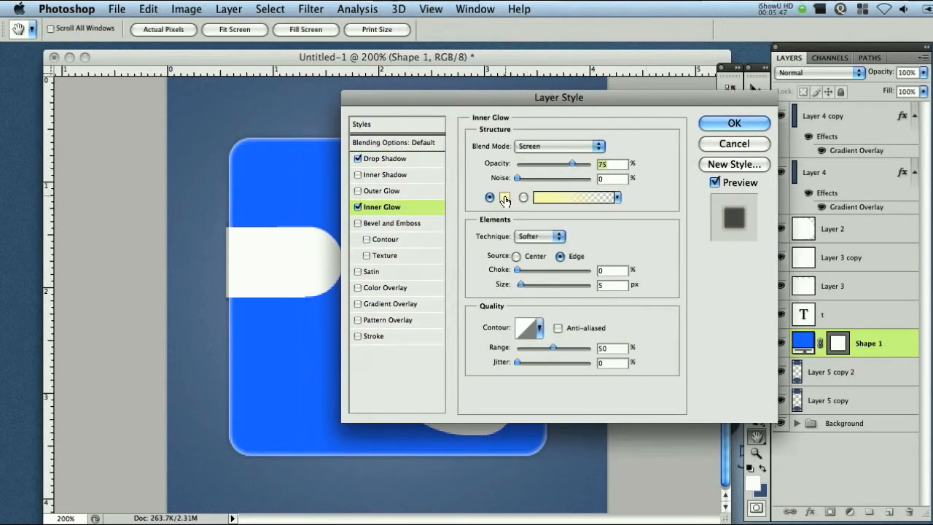
left_click(576, 198)
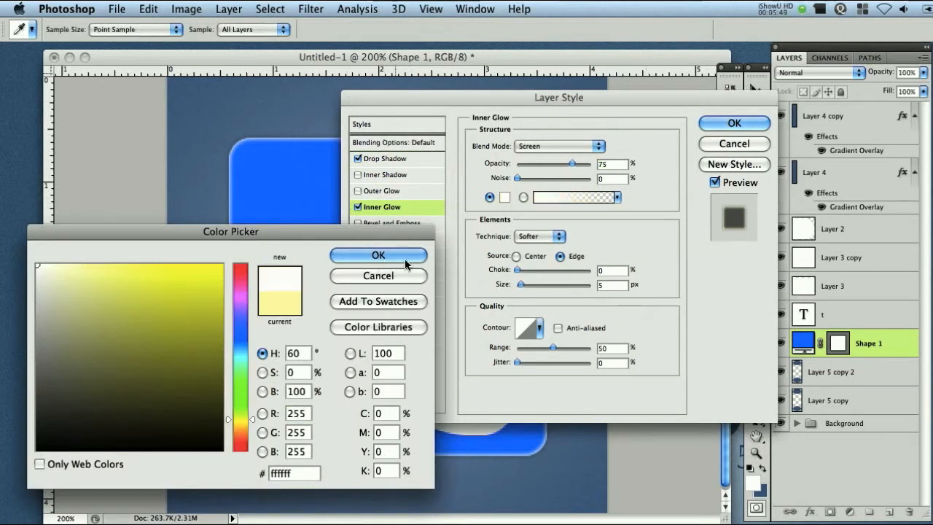
left_click(379, 253)
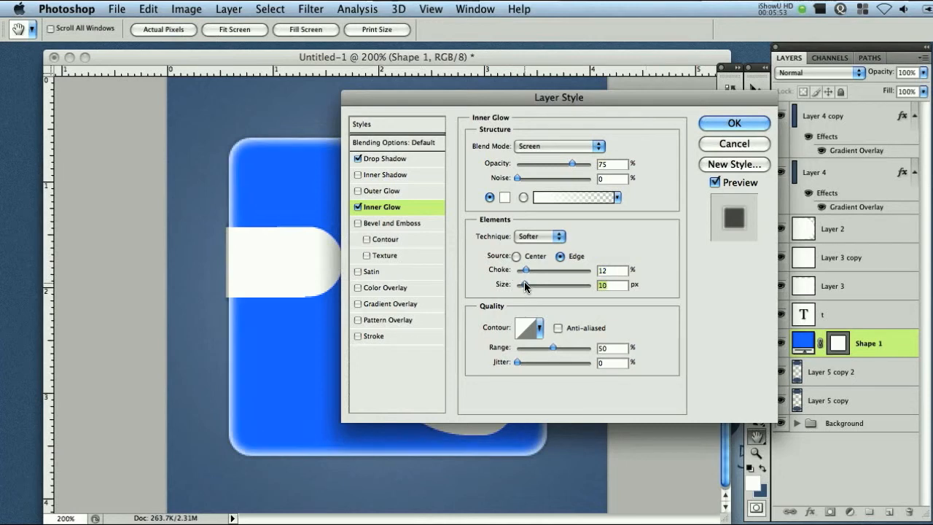
left_click_drag(531, 270, 516, 270)
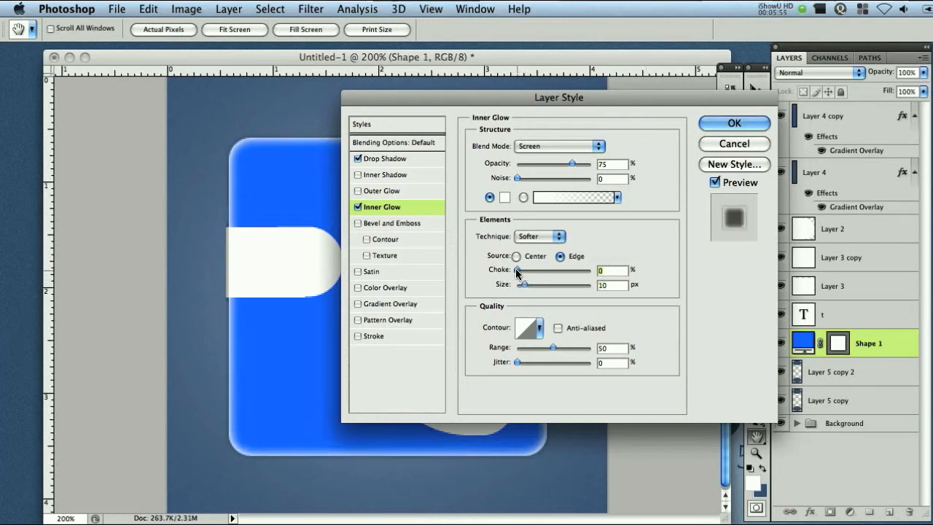
left_click_drag(578, 163, 530, 164)
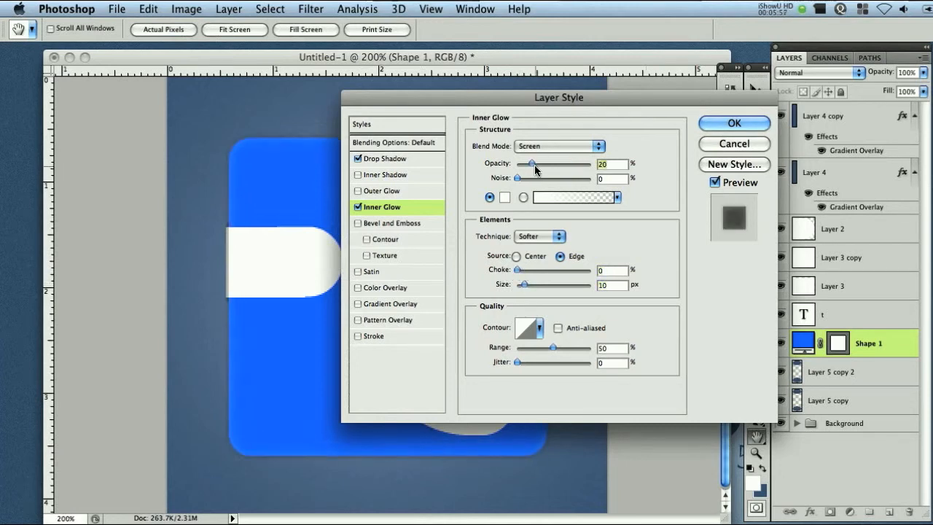
left_click_drag(530, 164, 539, 164)
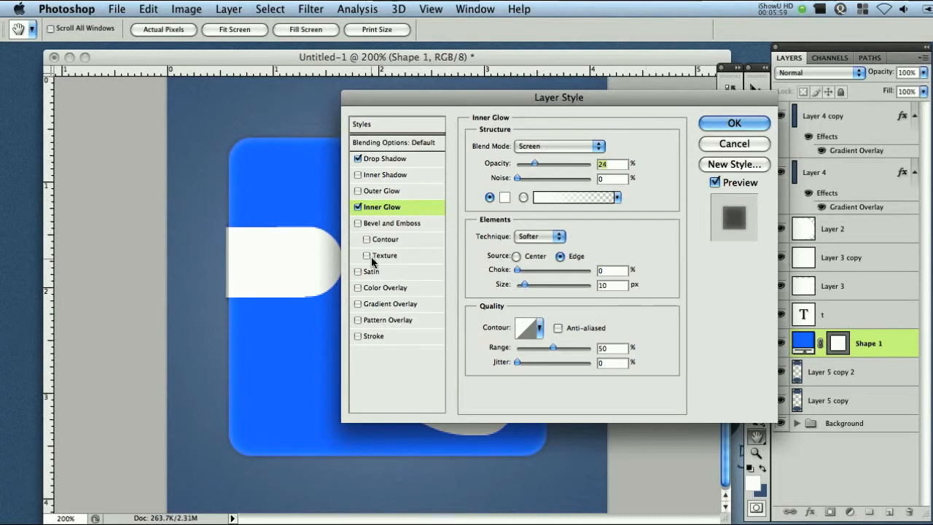
left_click(391, 304)
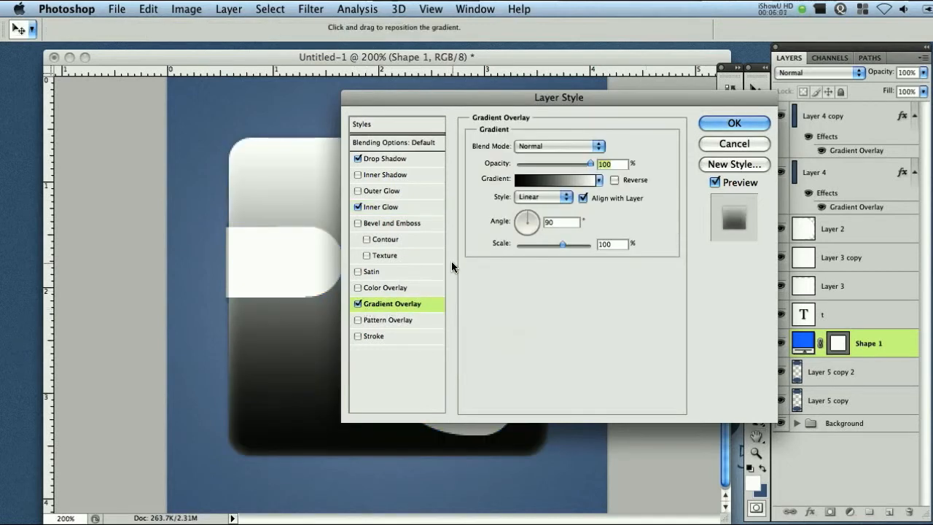
mouse_move(512, 232)
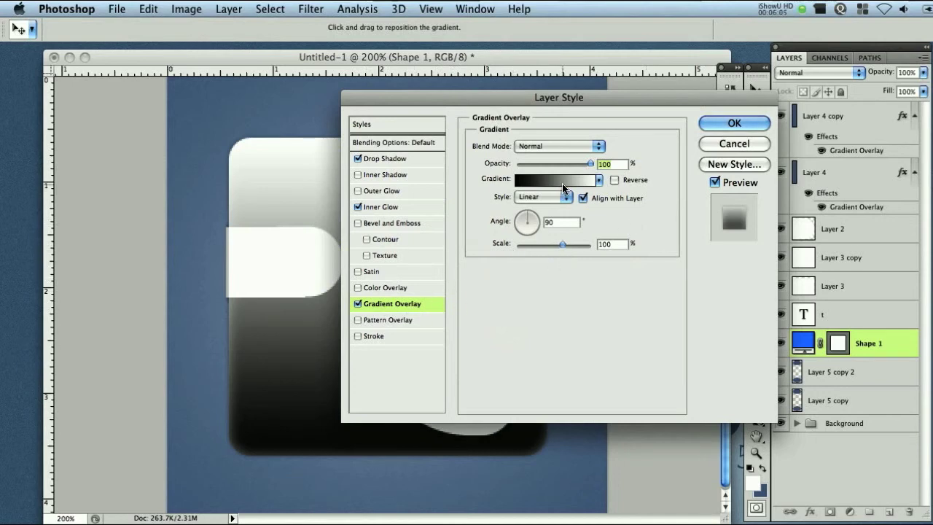
Recolour the overlay's gradient stops from black-and-white to a bright blue and a lighter blue.
left_click(551, 181)
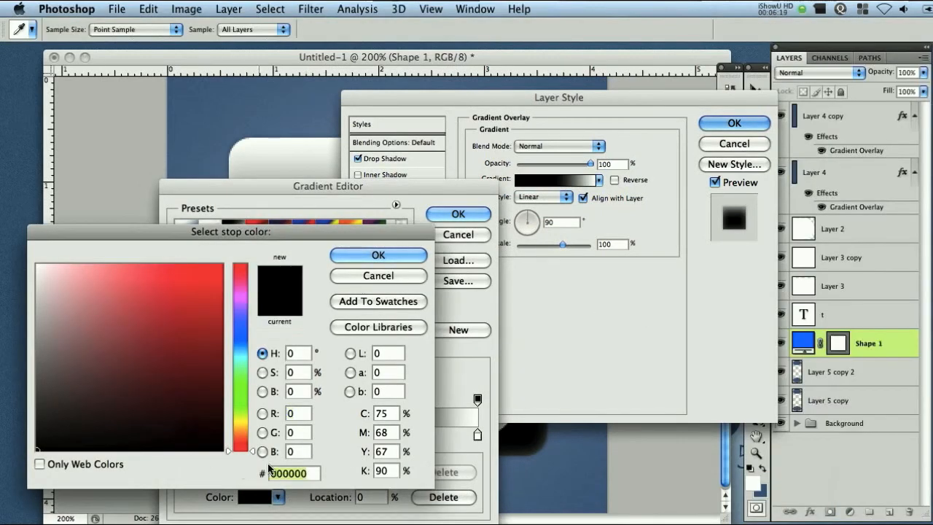
left_click(378, 255)
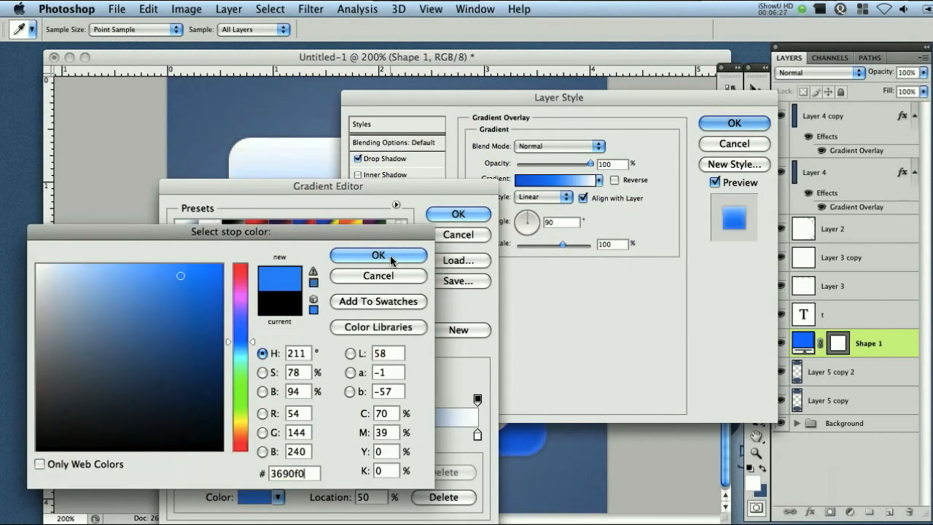
left_click(379, 255)
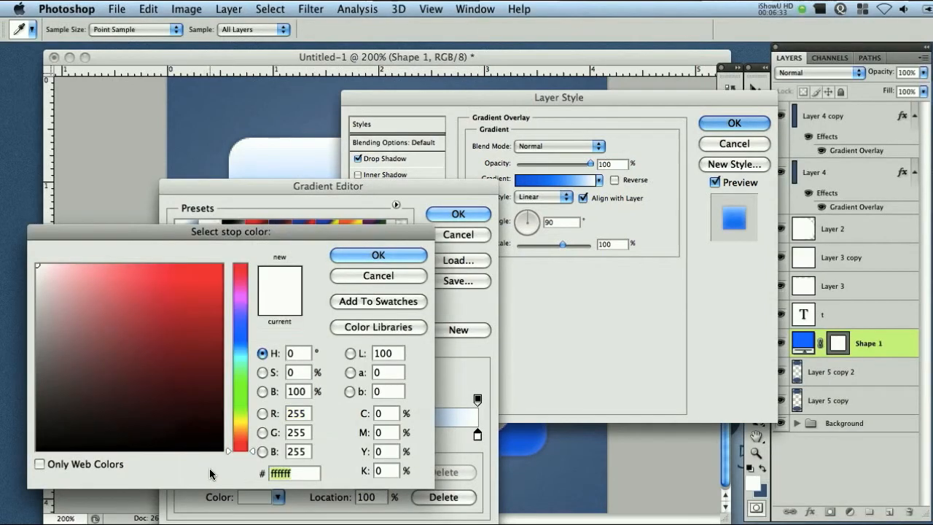
left_click(377, 254)
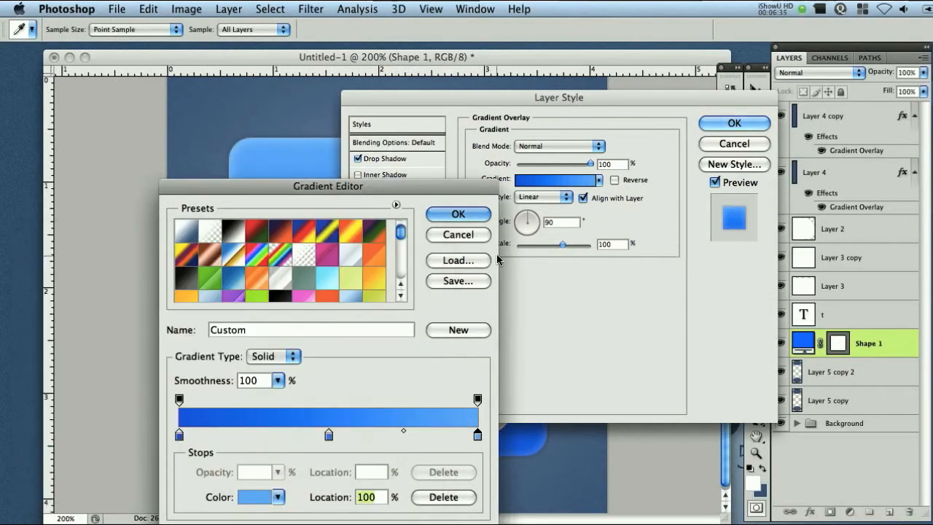
left_click(458, 213)
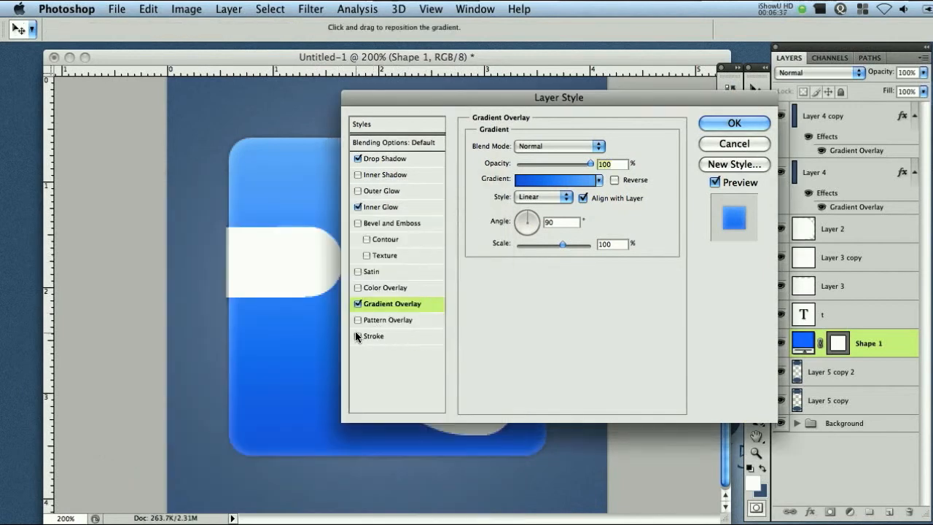
Add a 1 px inside Stroke in dark blue #175c83 to the square.
left_click(373, 336)
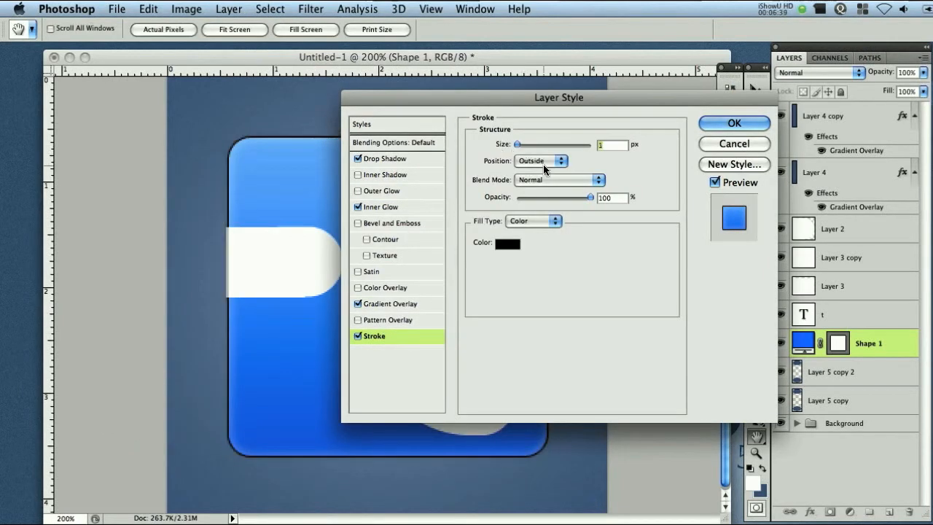
left_click(557, 161)
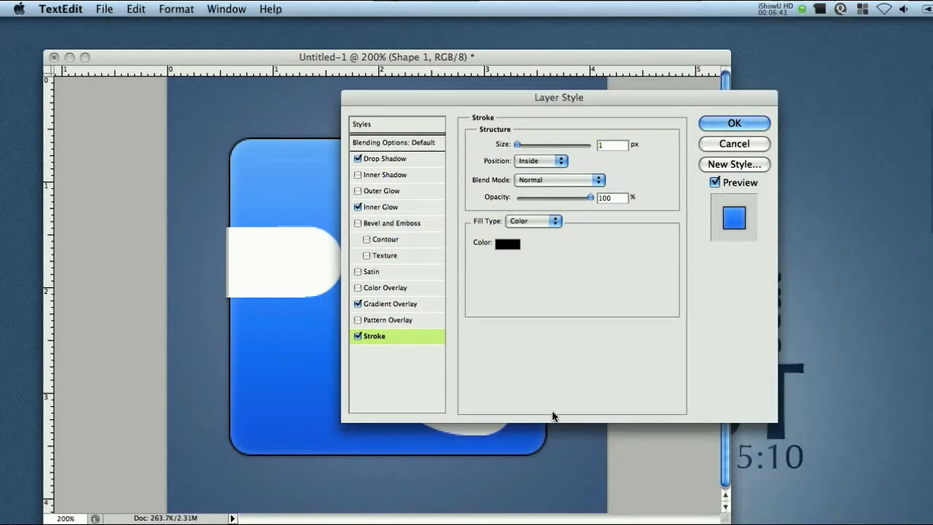
left_click(507, 243)
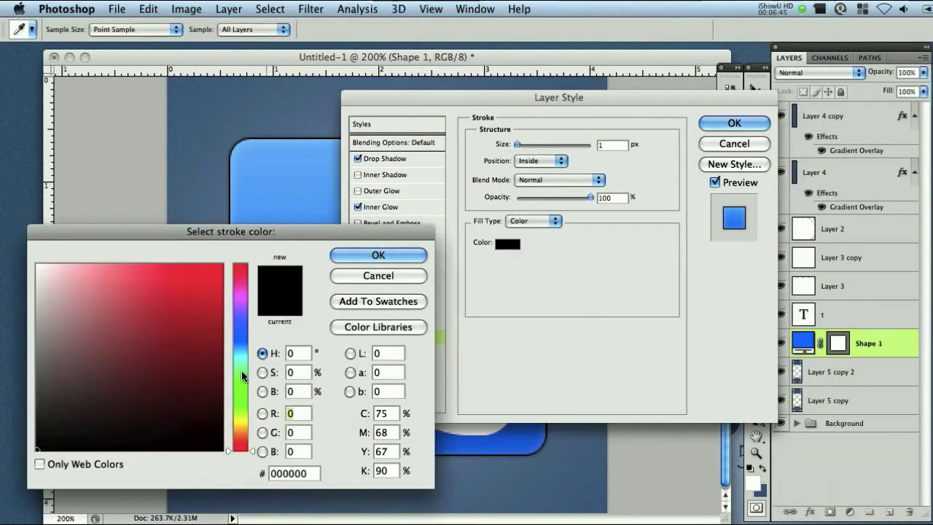
left_click(190, 355)
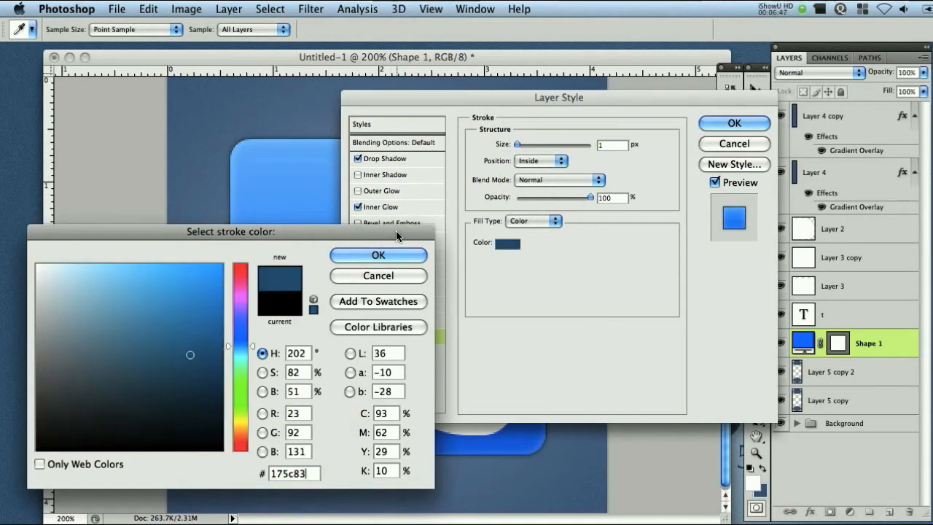
left_click(378, 253)
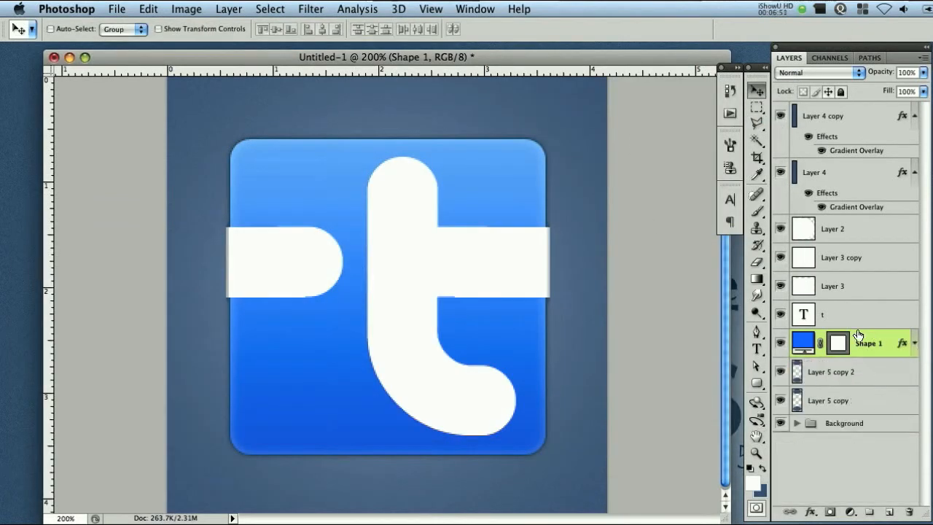
Group the letter layers into Group 1, duplicate it and select the Group 1 copy.
left_click(827, 315)
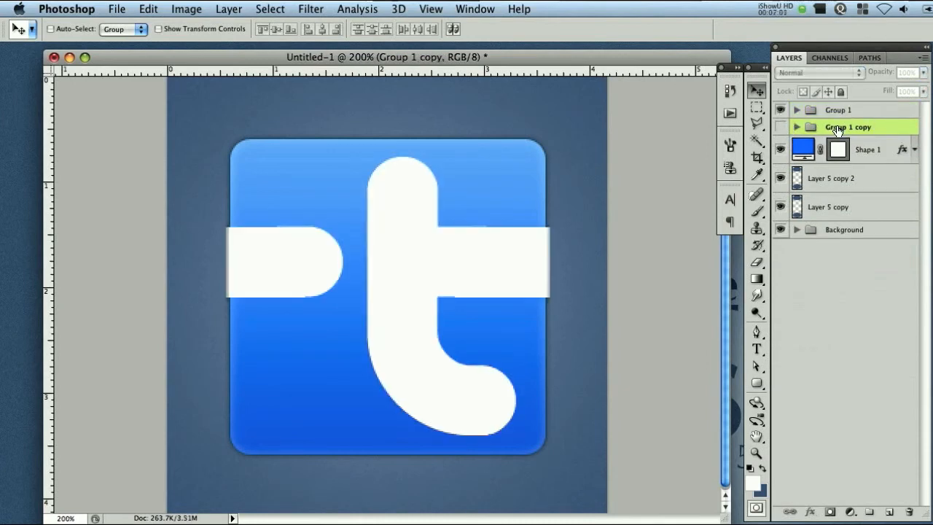
left_click(838, 109)
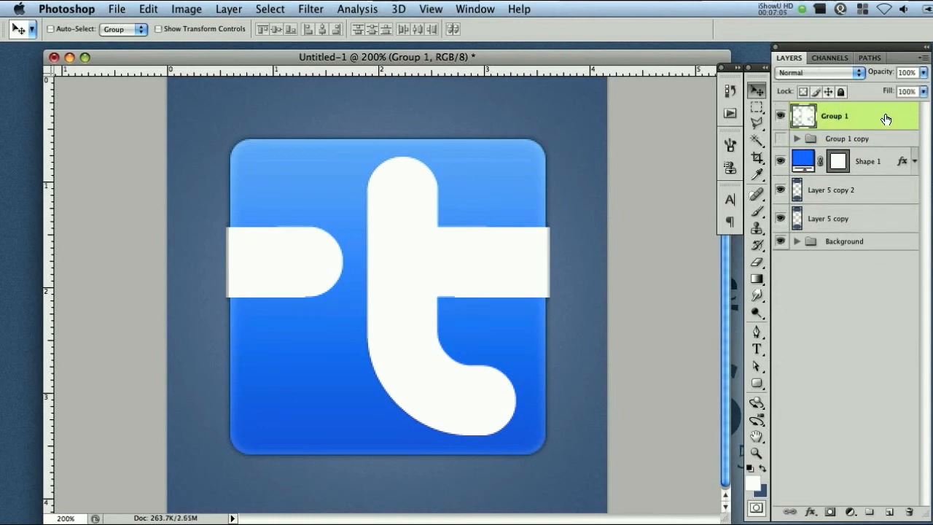
left_click(926, 54)
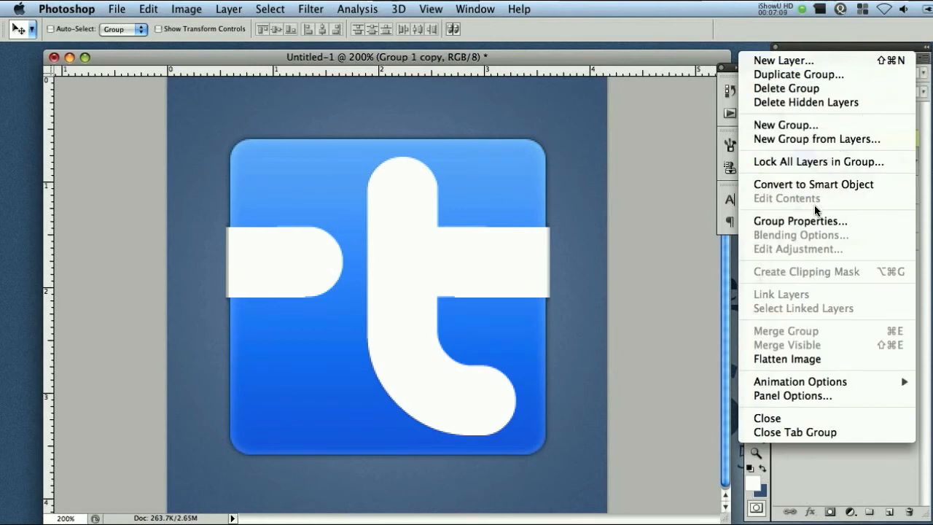
mouse_move(801, 371)
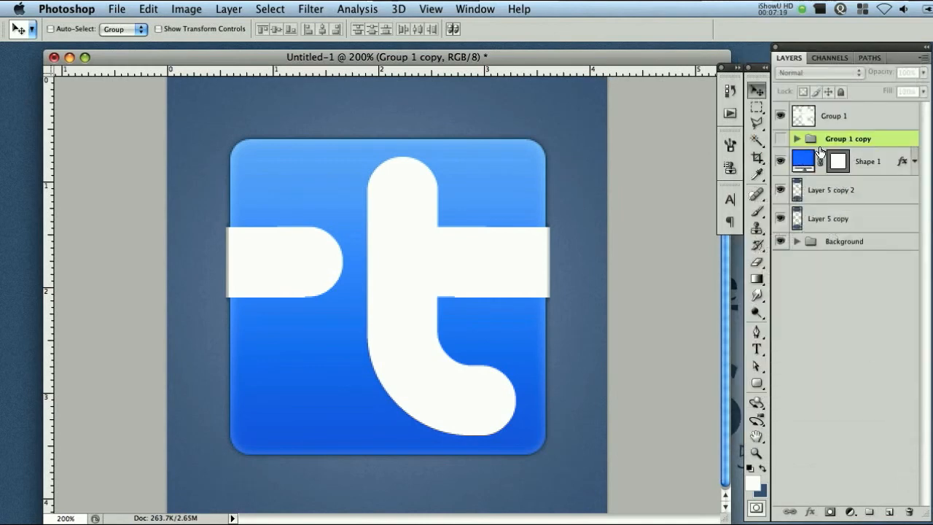
left_click(834, 117)
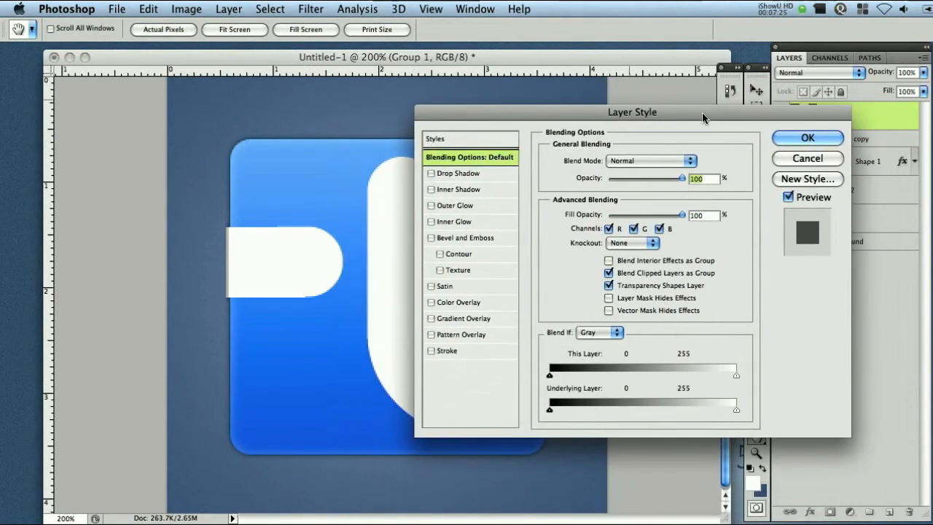
mouse_move(700, 123)
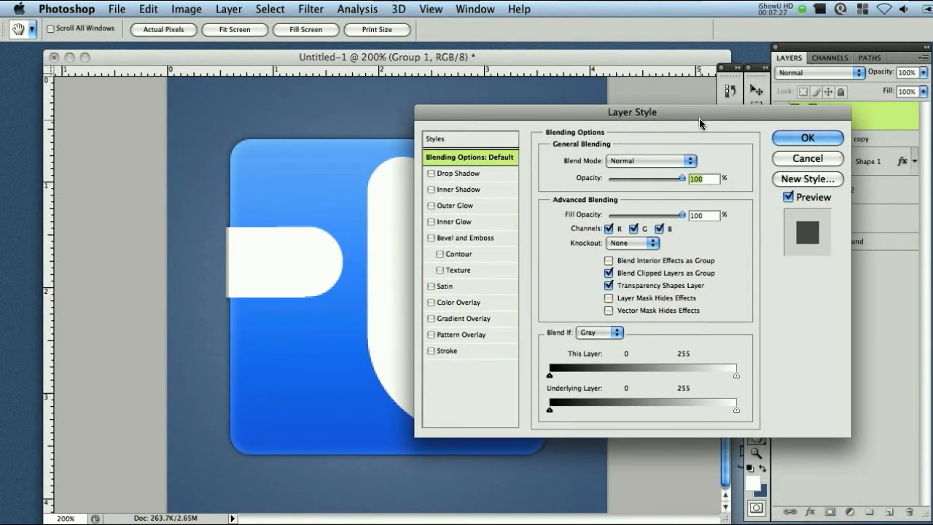
mouse_move(405, 110)
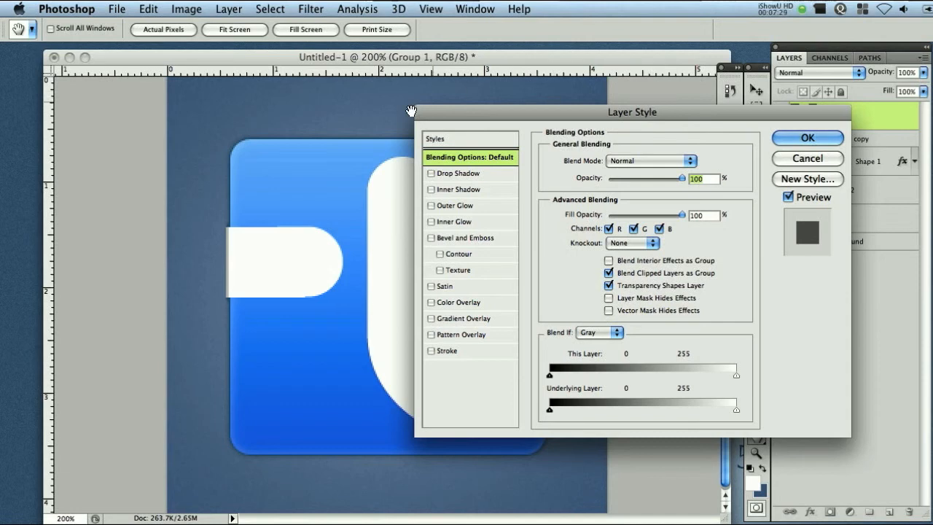
Enable a vertical Gradient Overlay on the t at 150% scale.
left_click(466, 318)
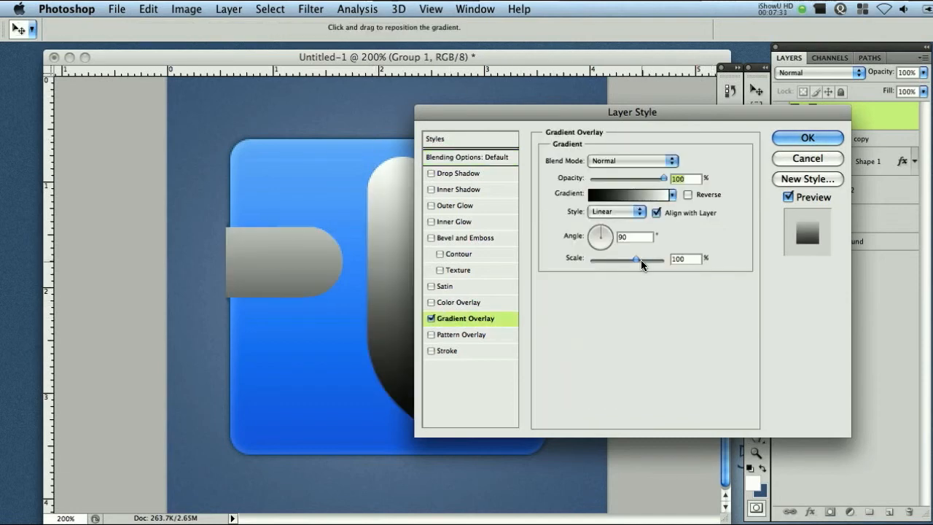
left_click_drag(635, 259, 670, 259)
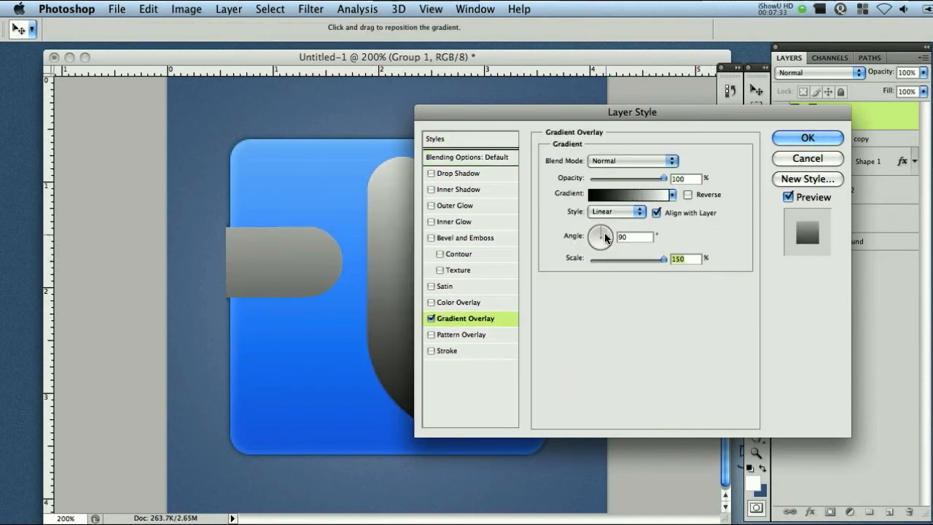
left_click(624, 195)
type("b1dbeb")
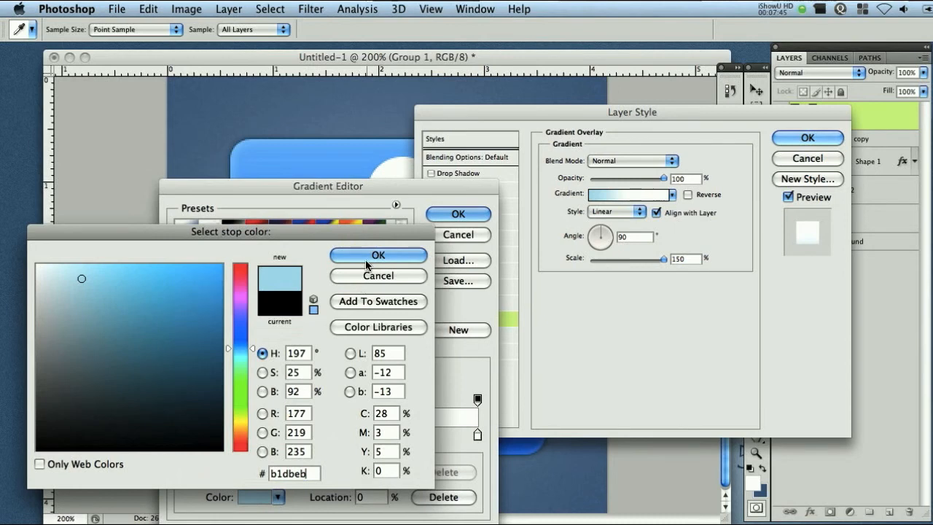
Set the gradient's start, middle and end stops to light-blue shades and apply it.
left_click(378, 254)
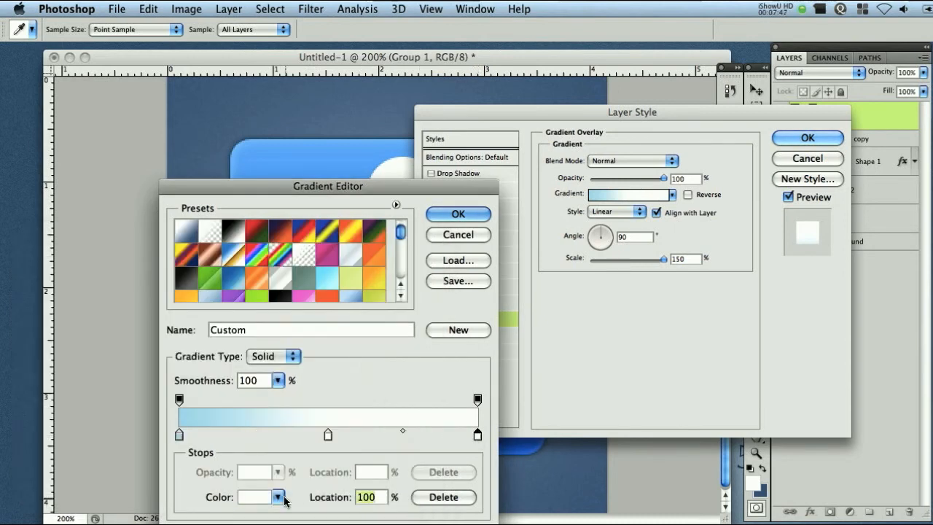
left_click(276, 497)
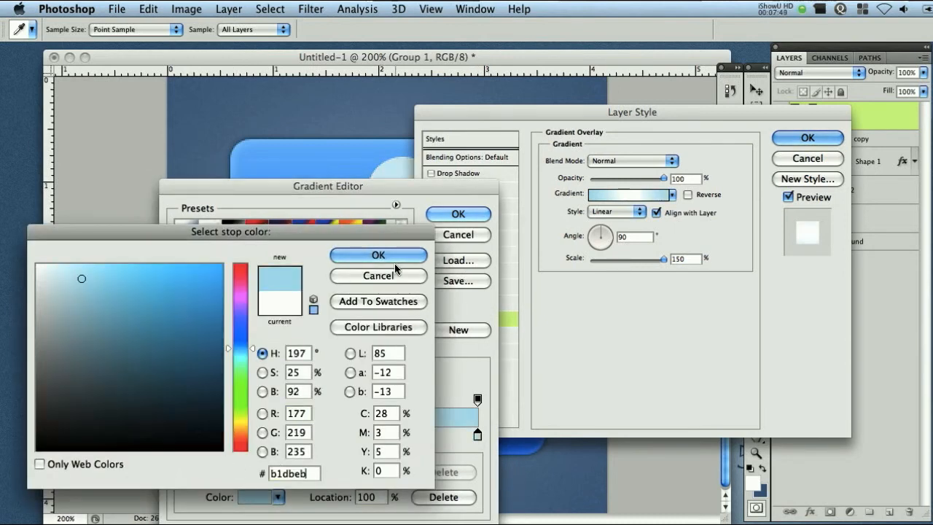
left_click(379, 254)
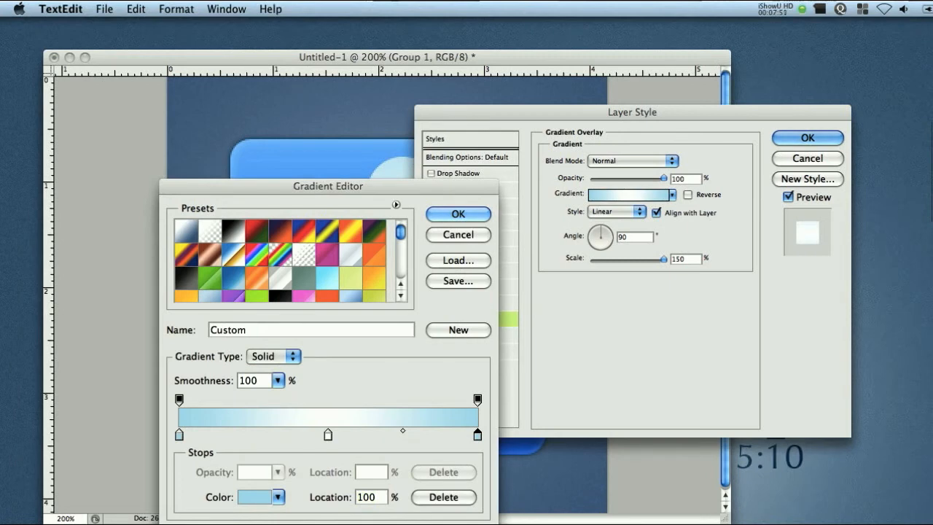
left_click(326, 435)
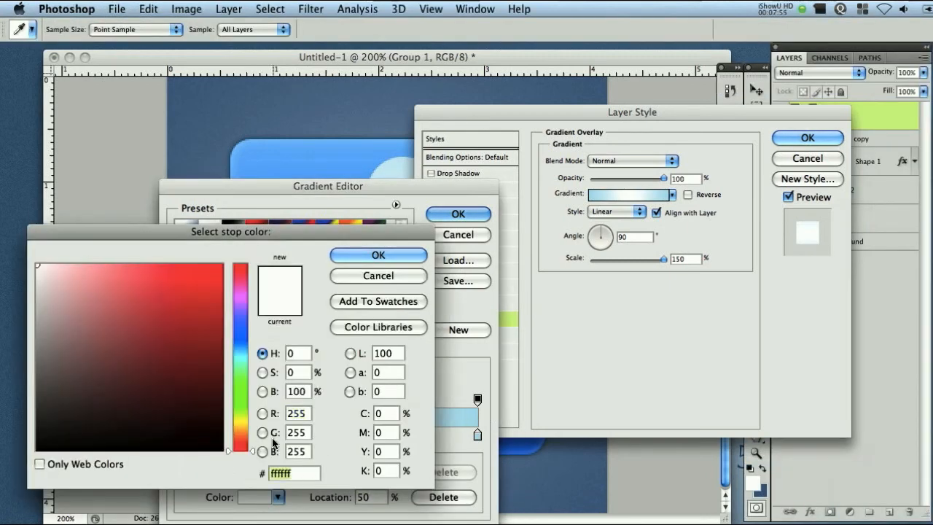
left_click(378, 253)
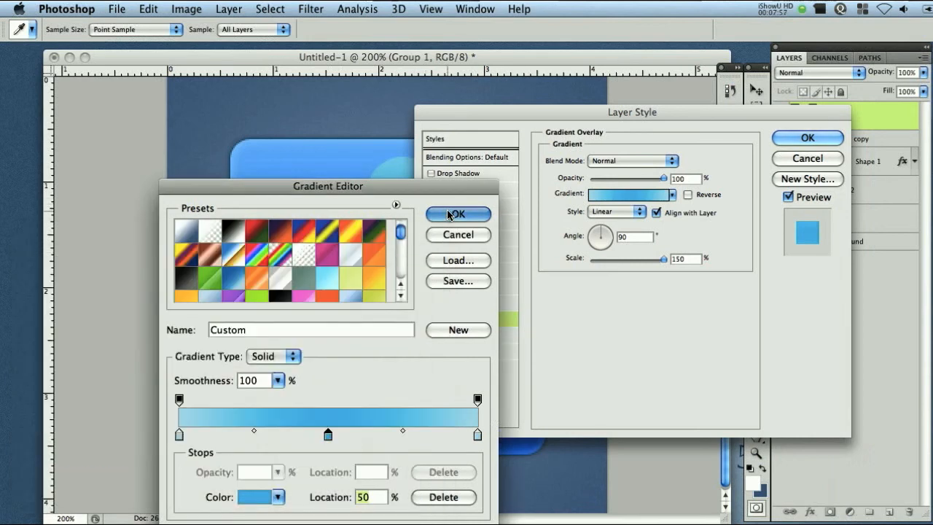
left_click(457, 213)
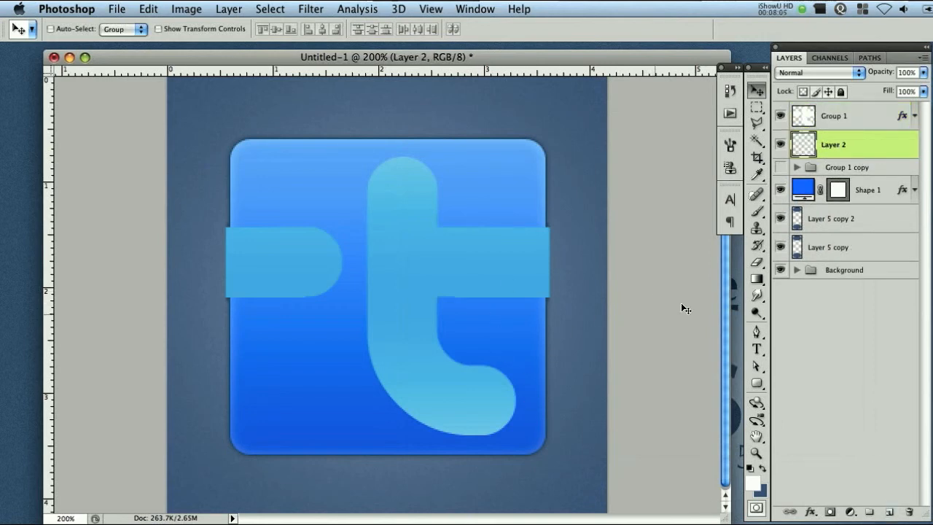
Fill a wavy gloss highlight with white on a new layer and lower it to 11% opacity.
left_click(867, 190)
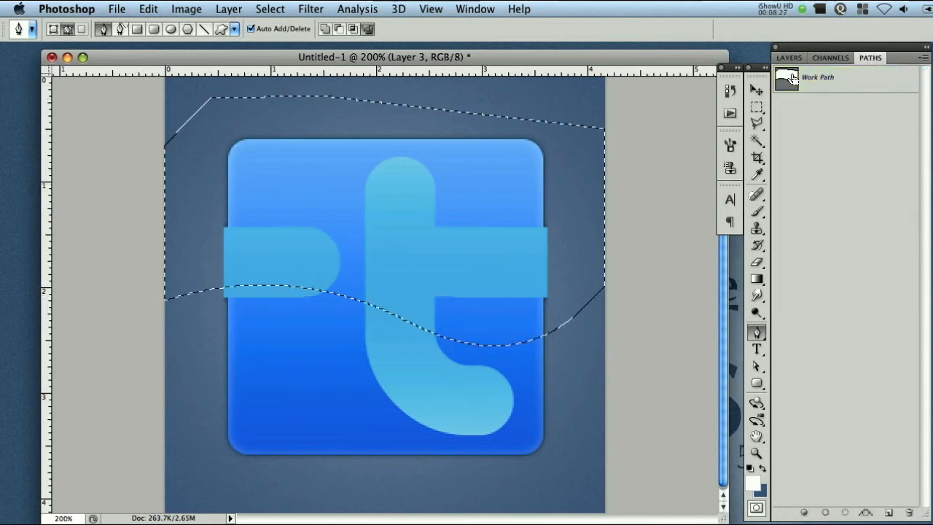
left_click(790, 57)
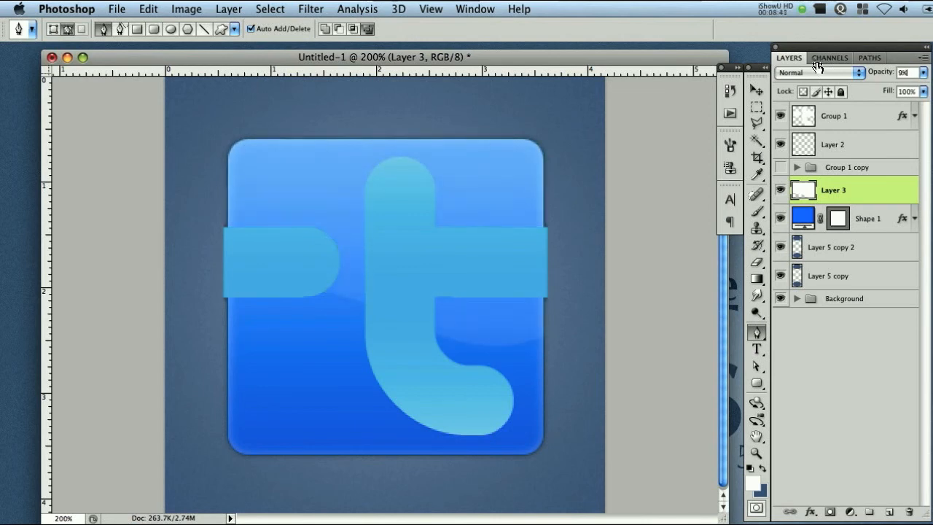
left_click(901, 73)
type("11")
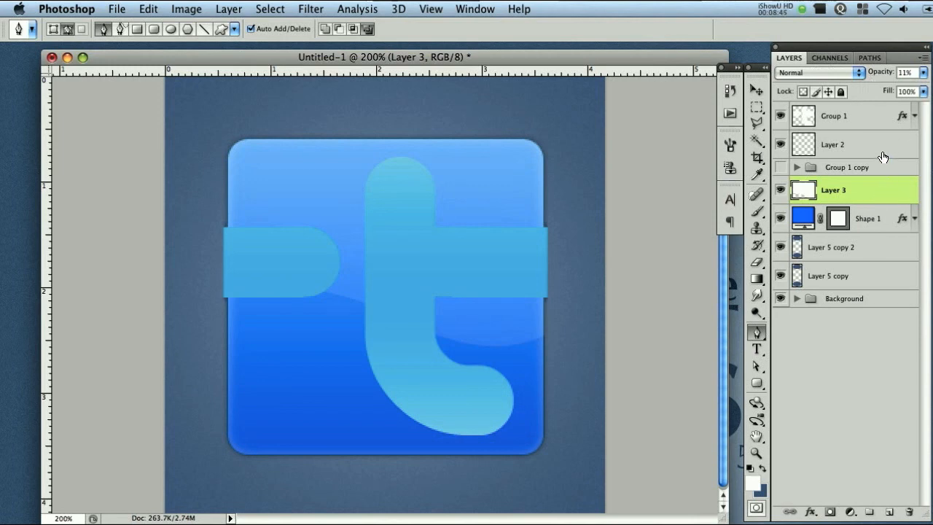
left_click(832, 144)
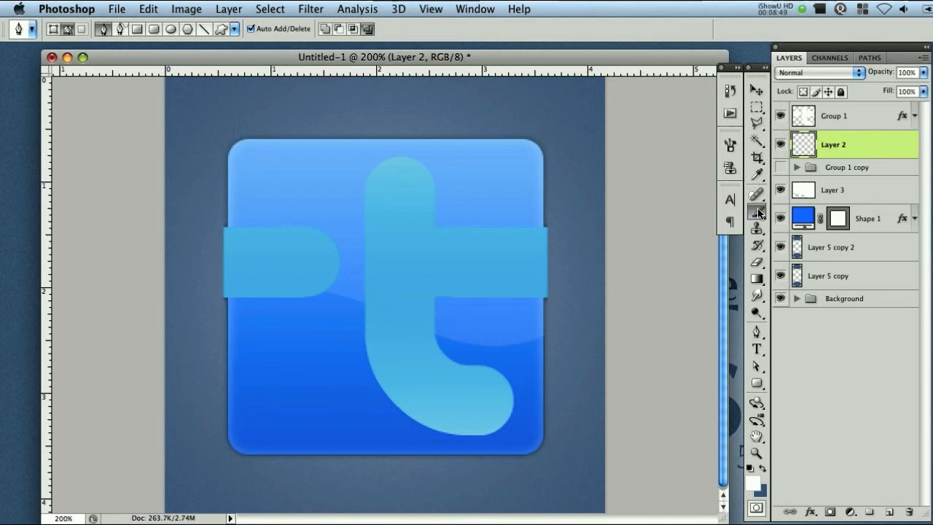
Paint black shadow in Darken mode along the t's bottom curve and stem top on Layer 2.
left_click(758, 213)
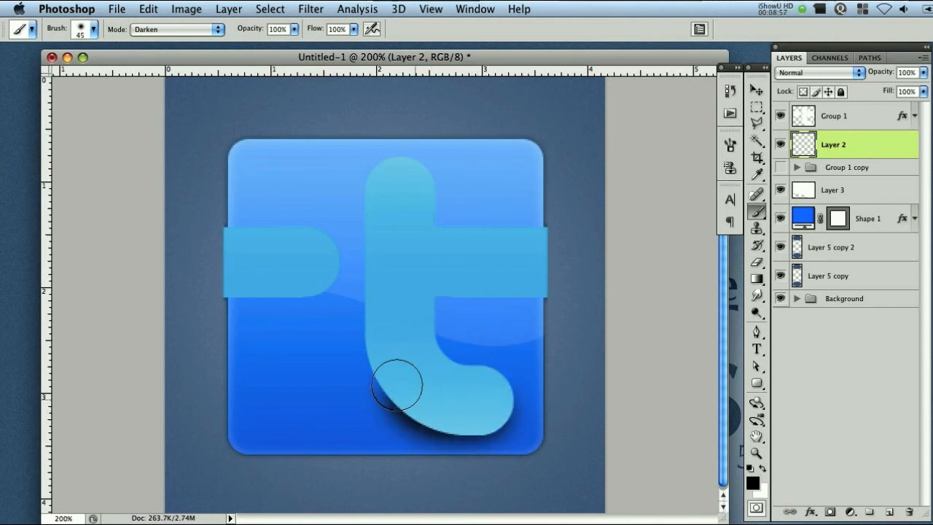
left_click_drag(396, 386, 408, 178)
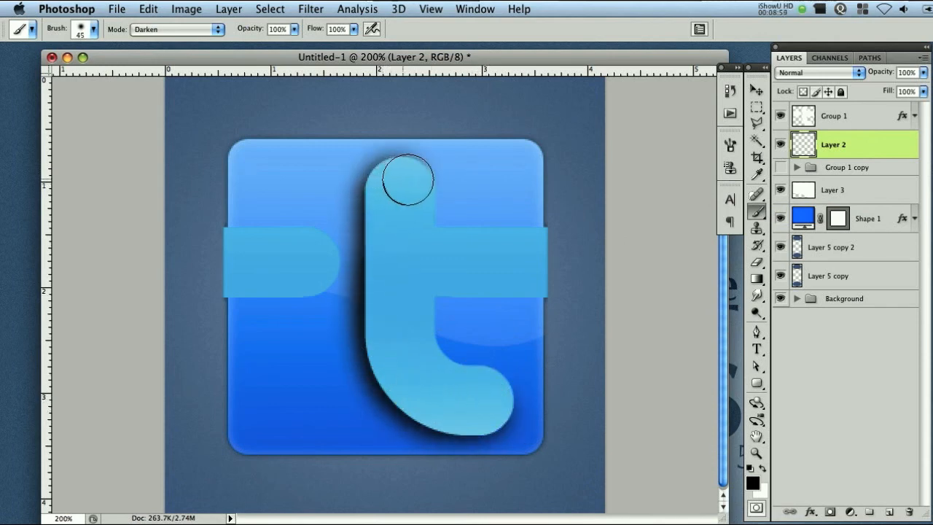
left_click_drag(408, 174, 521, 259)
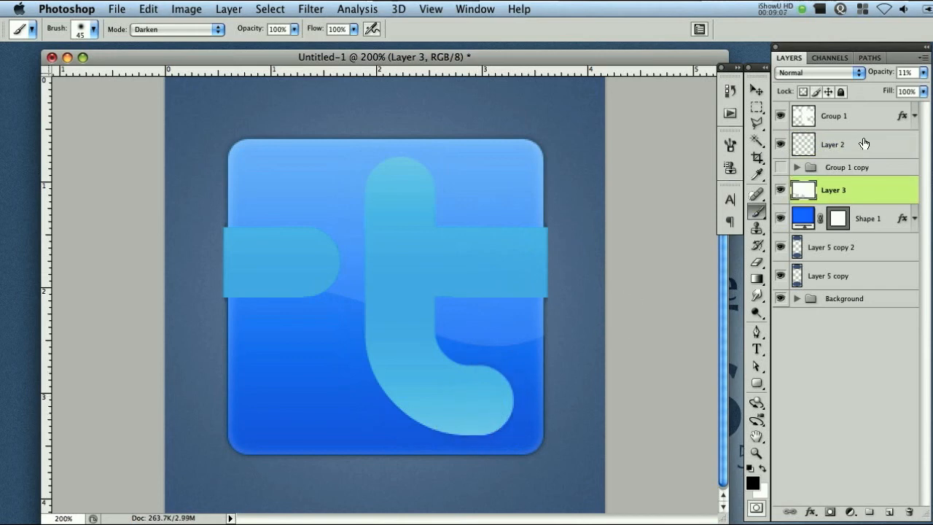
Deepen the shadow beside the stem and along the crossbar's left end.
left_click(834, 145)
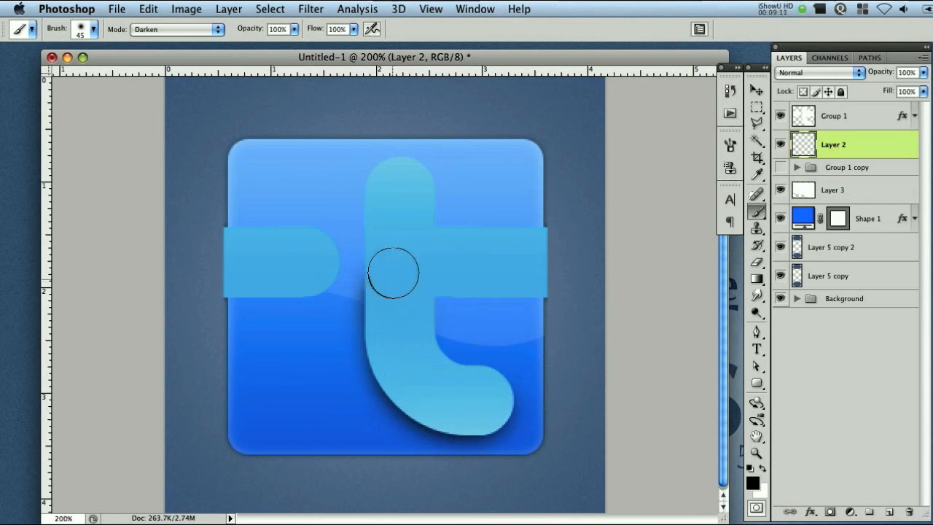
left_click_drag(393, 274, 408, 221)
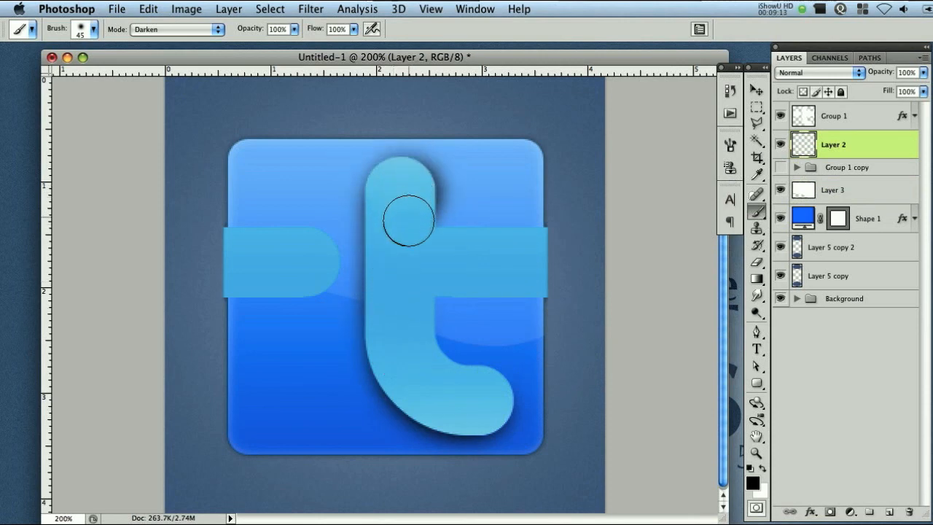
left_click_drag(408, 218, 551, 255)
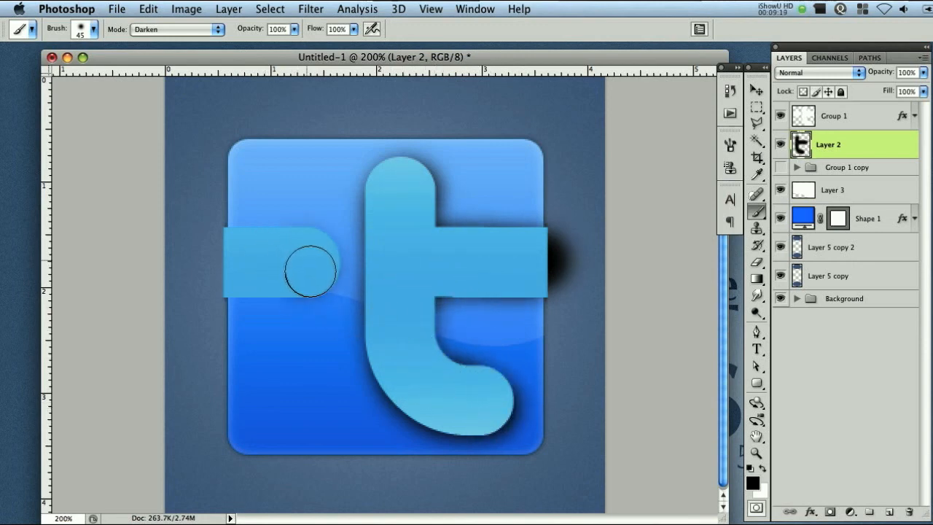
left_click_drag(309, 271, 235, 269)
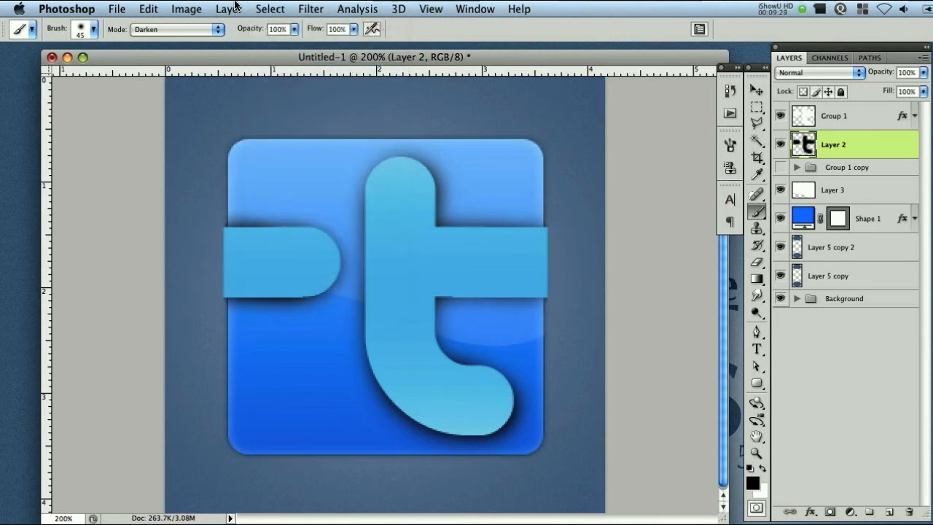
Apply a 3.5 px Gaussian Blur to the painted shadow layer.
left_click(312, 9)
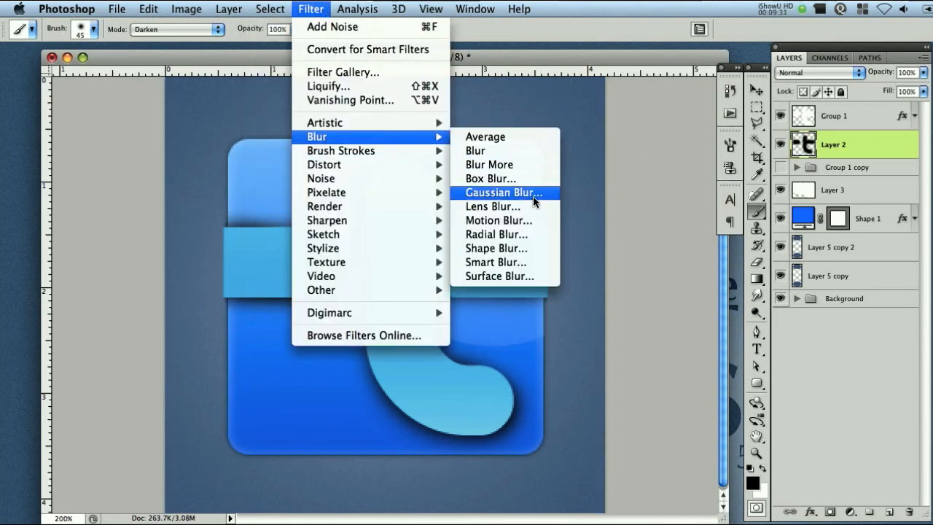
left_click(496, 192)
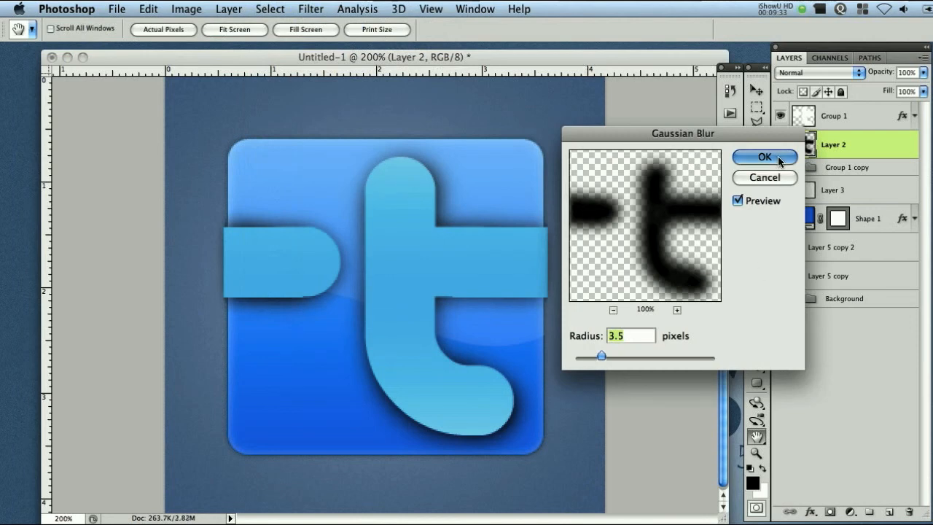
left_click(763, 157)
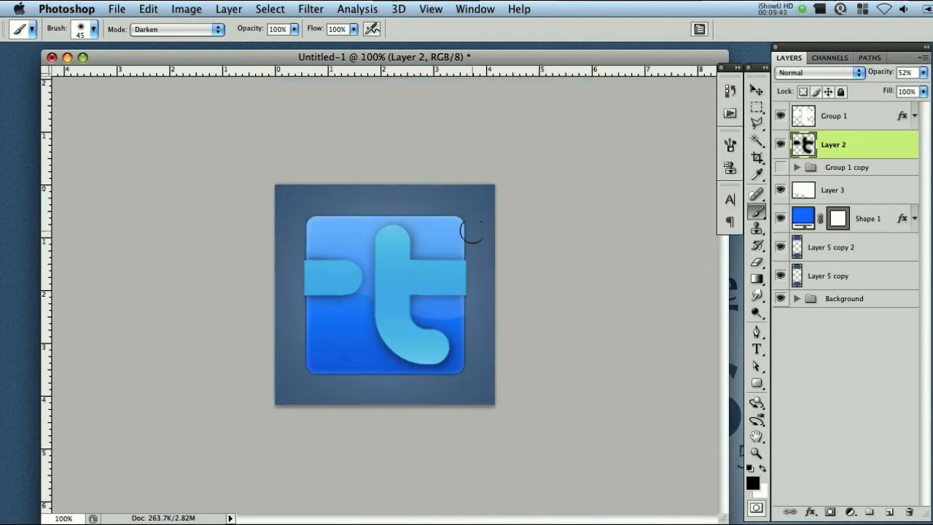
mouse_move(705, 245)
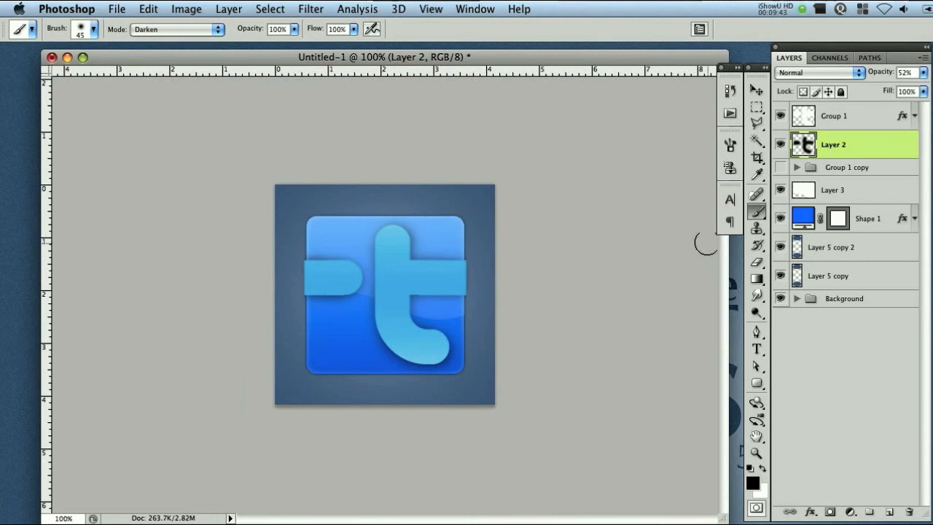